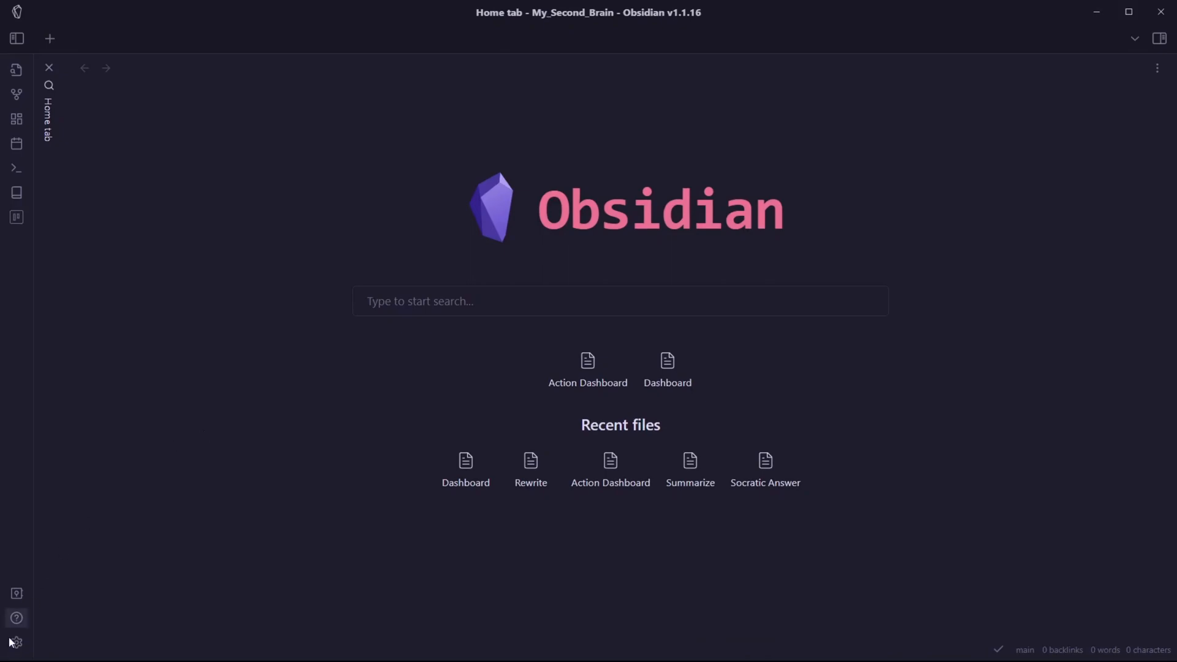
Search the community plugins for 'chatgpt', install ChatGPT MD, and open its options
click(17, 643)
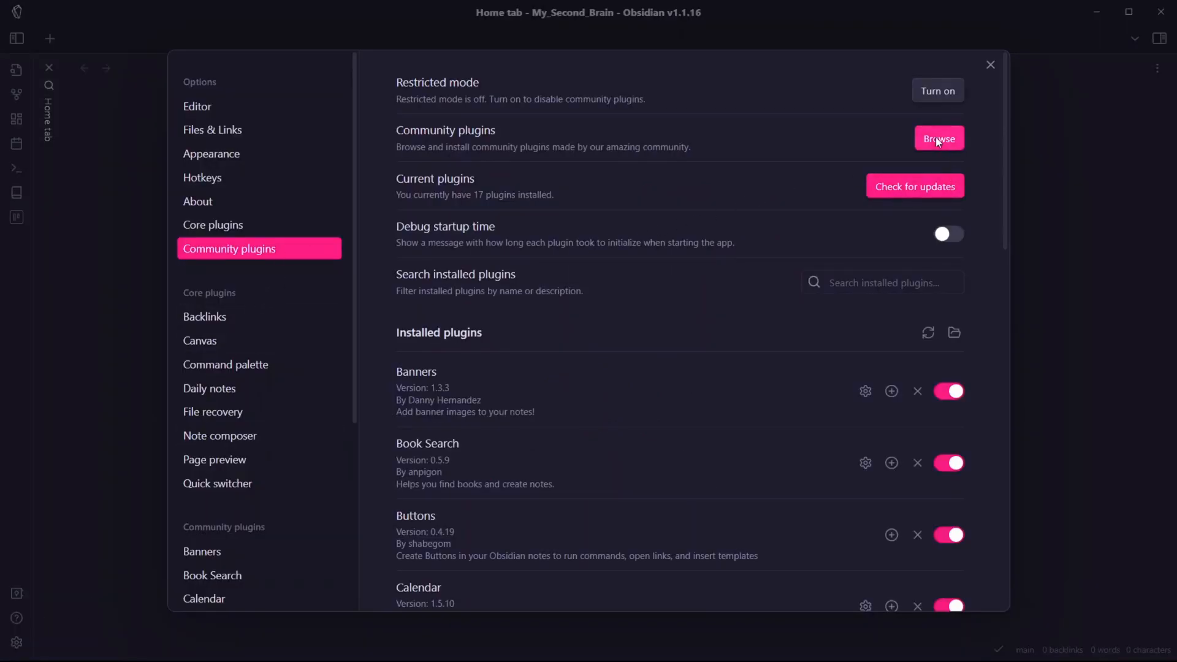
click(938, 138)
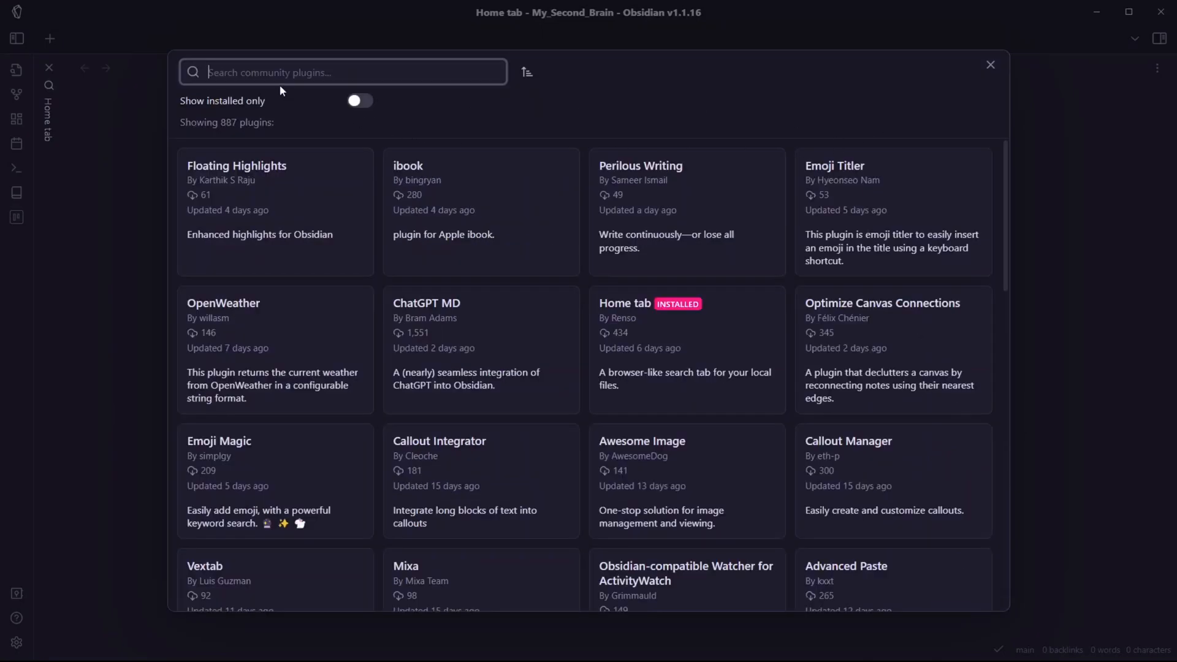
text(chatgpt)
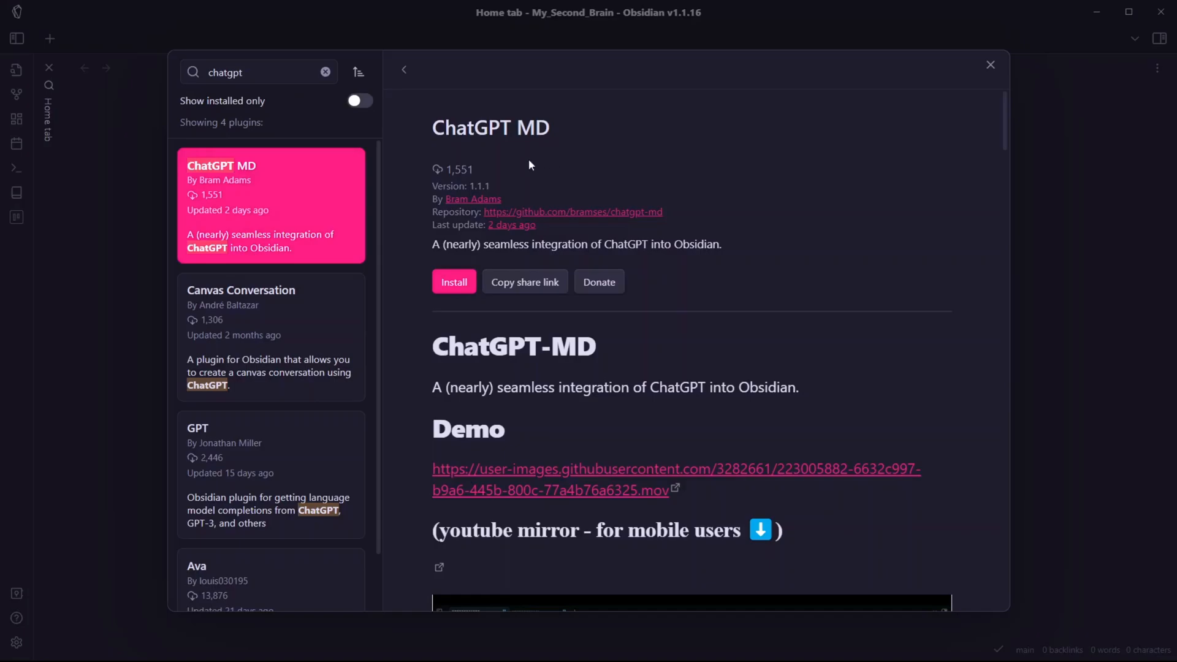
mouse_move(721, 261)
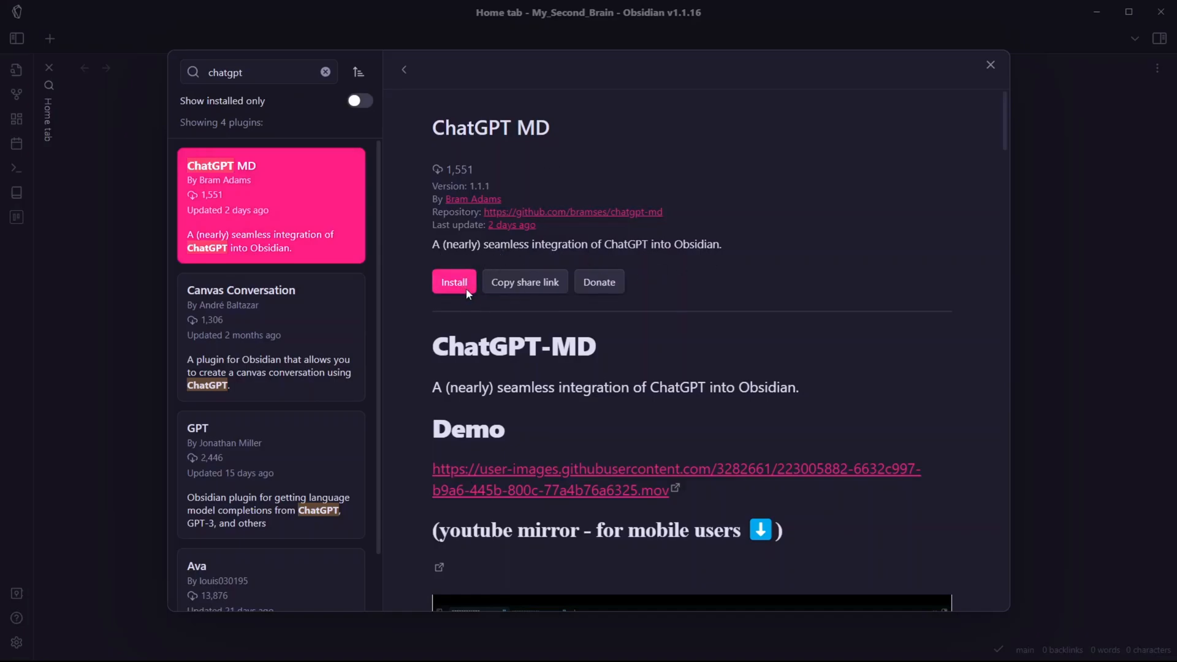
click(454, 281)
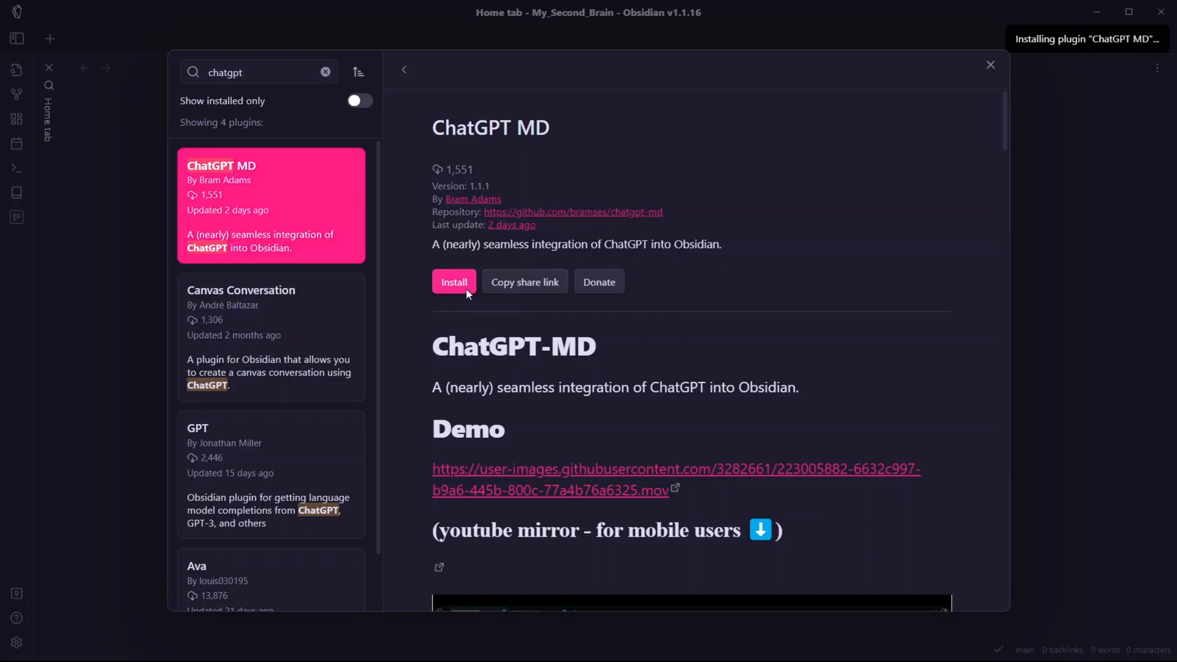
click(454, 281)
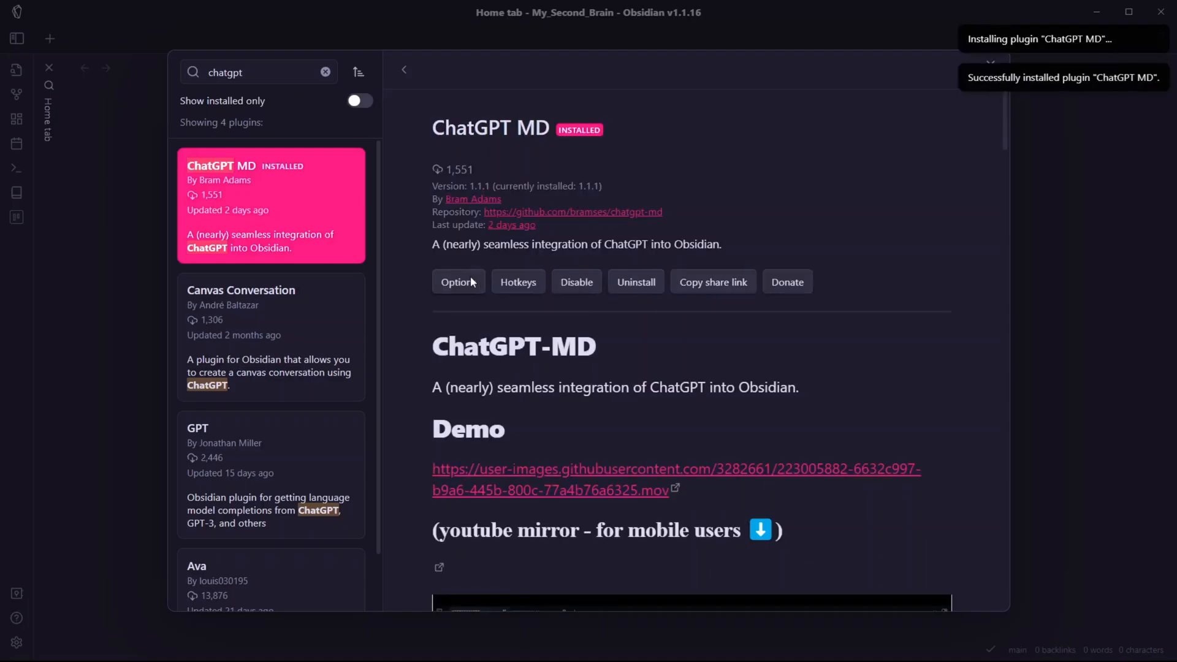
click(456, 281)
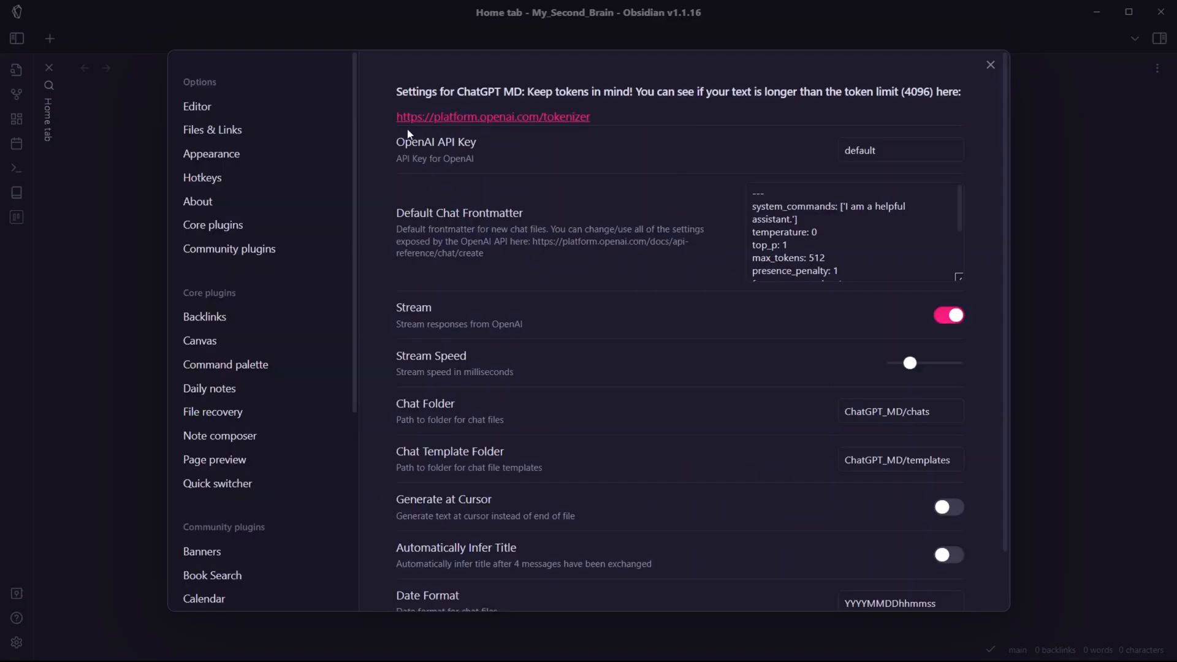
mouse_move(413, 156)
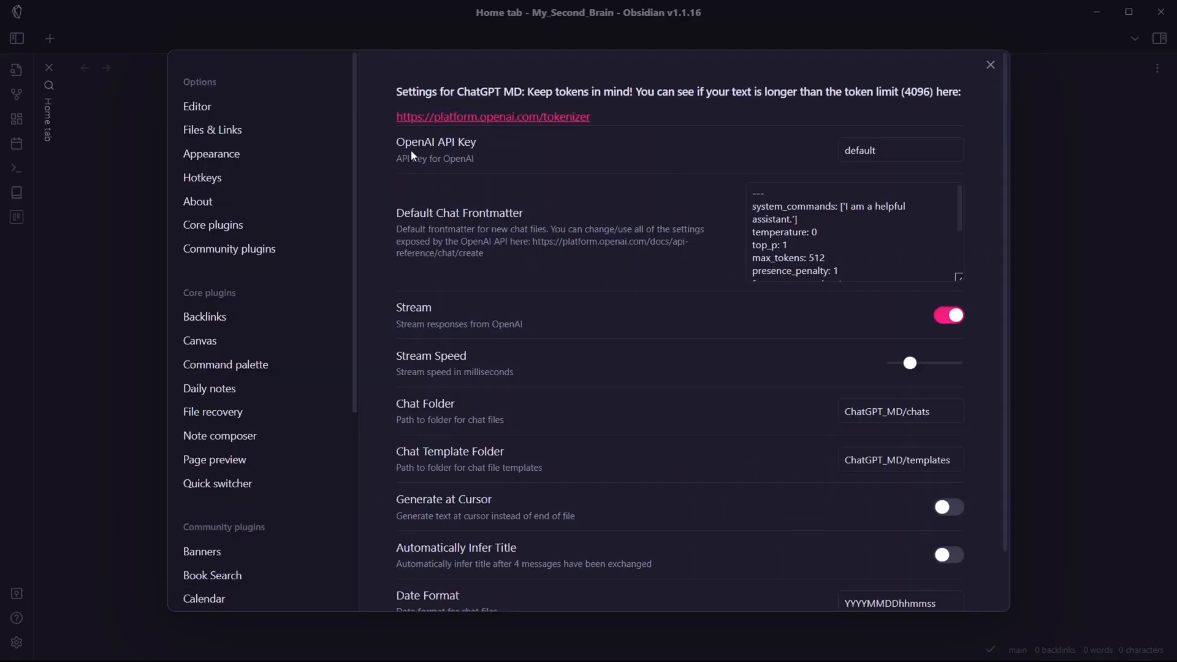
Highlight the phone verification notice, then go to the OpenAI API overview page
click(899, 150)
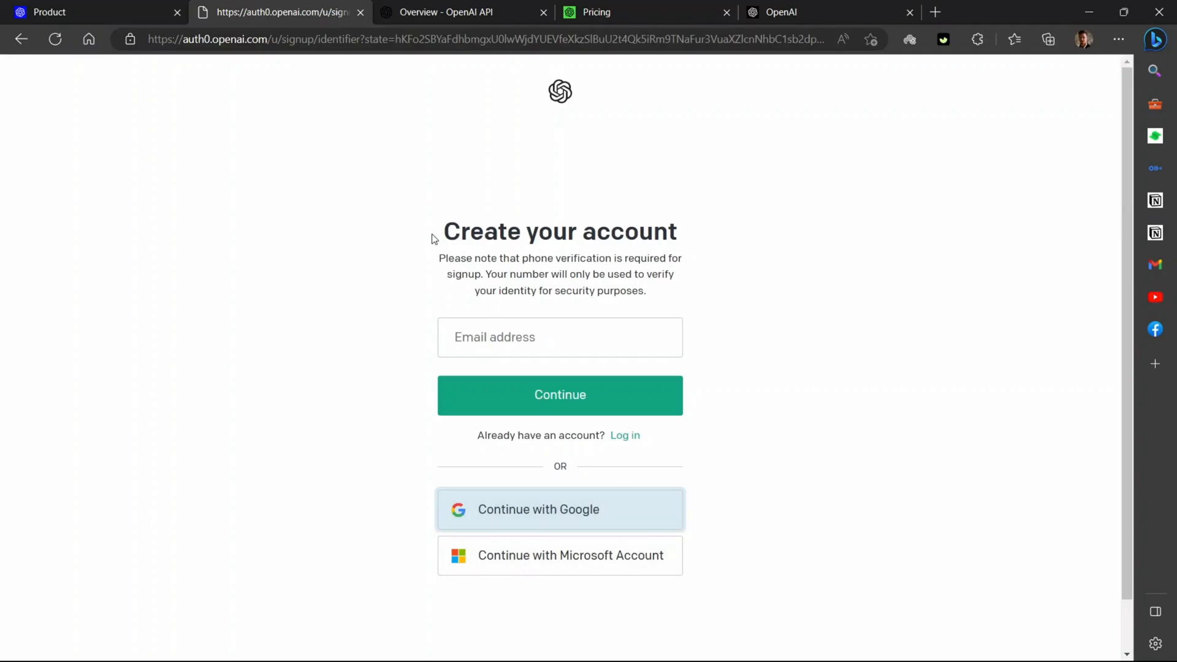
drag(442, 231, 595, 291)
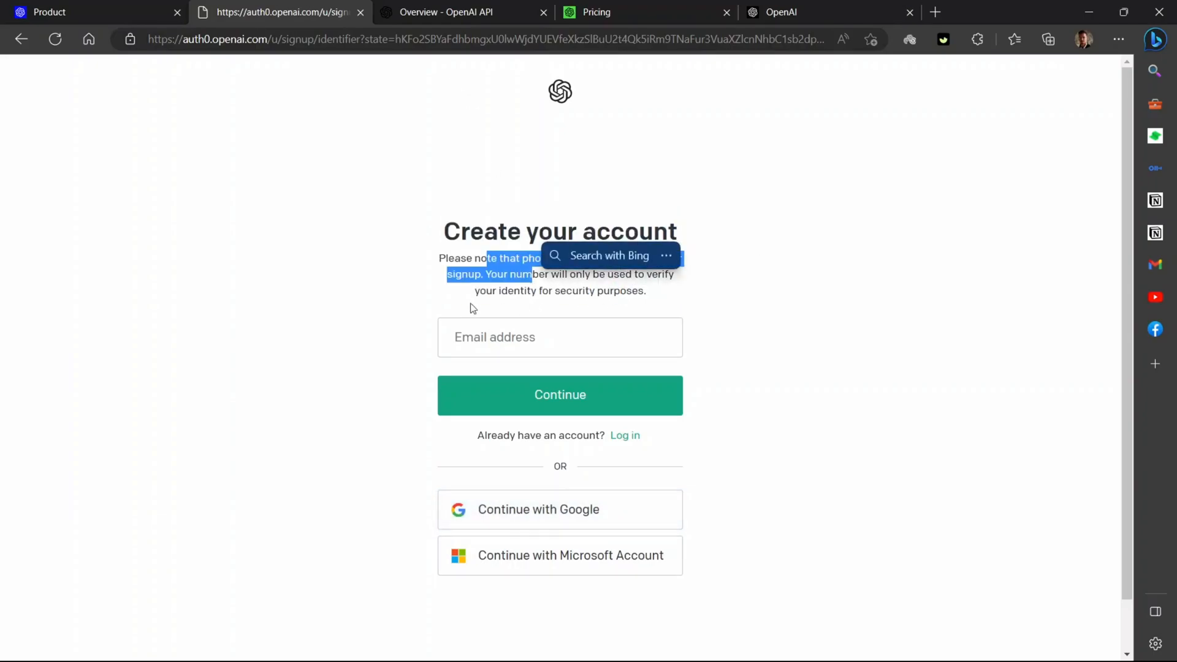
click(442, 12)
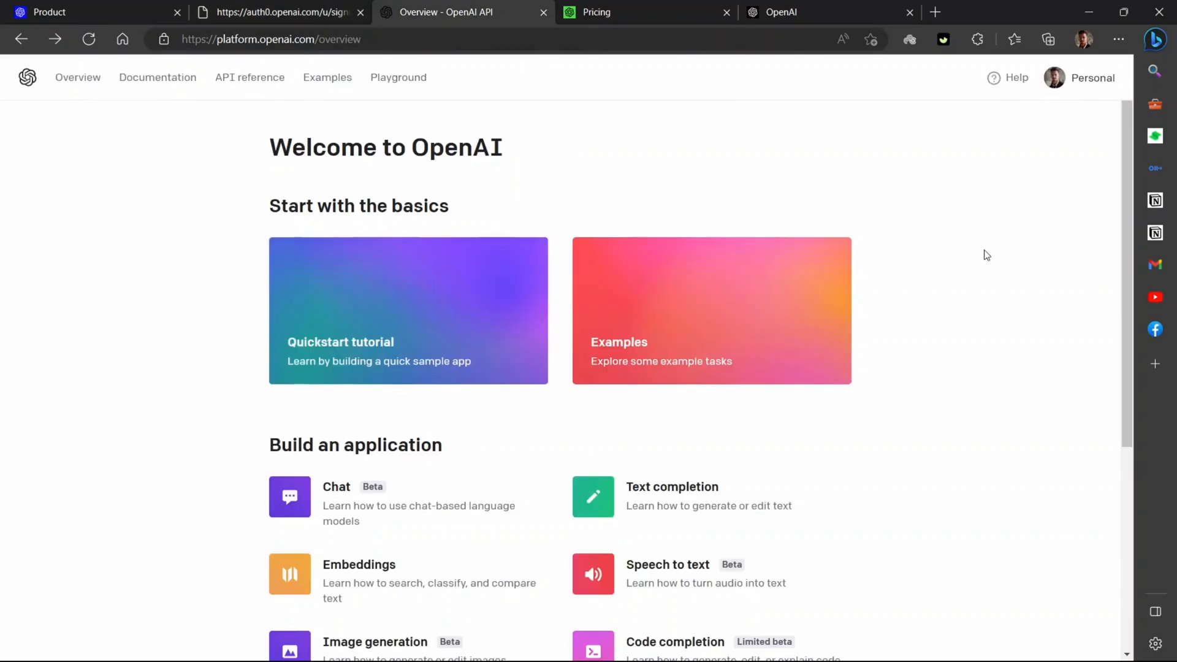
mouse_move(1031, 98)
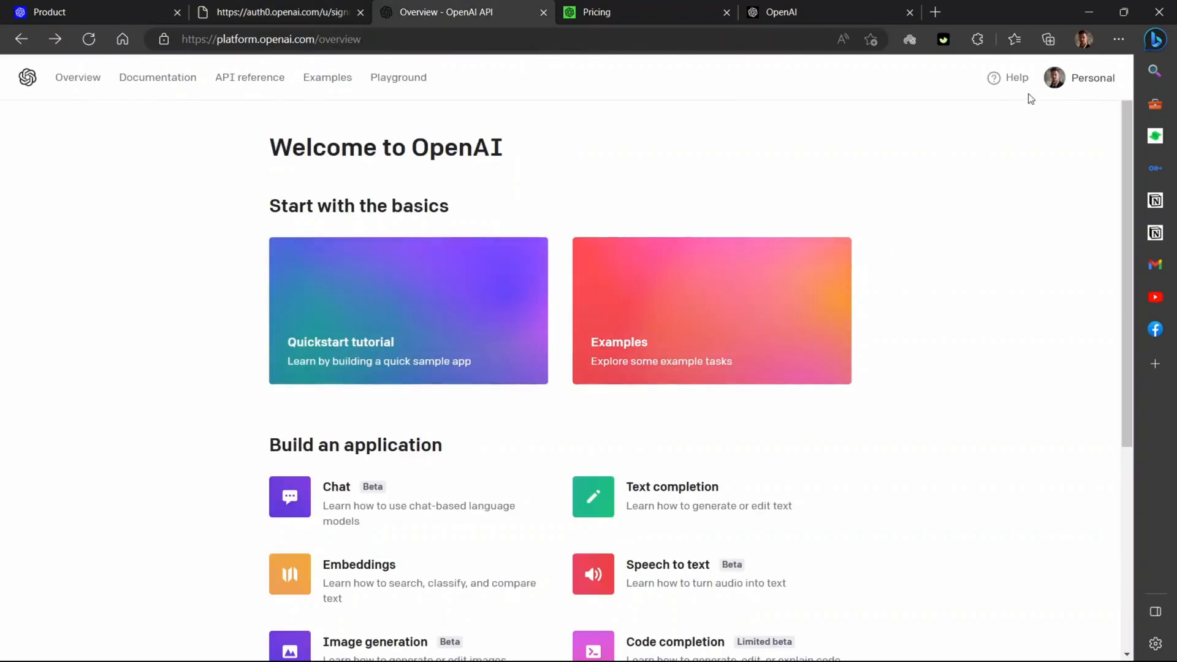
Create a new secret key on the API keys page and copy it
click(1079, 77)
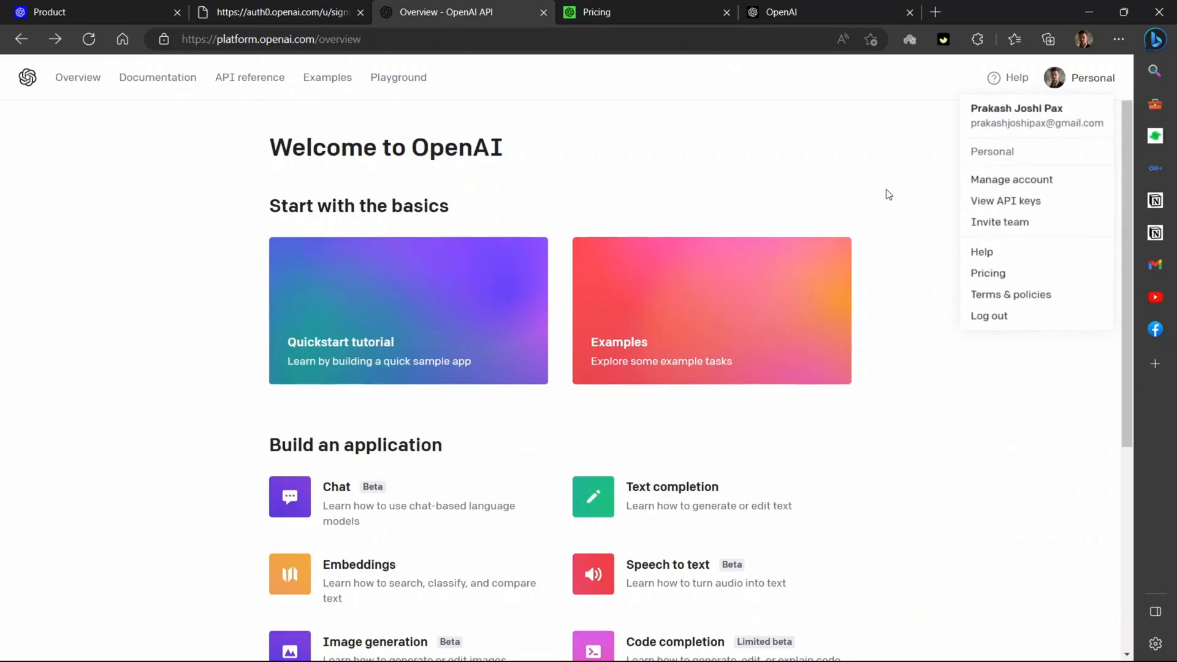
mouse_move(1006, 201)
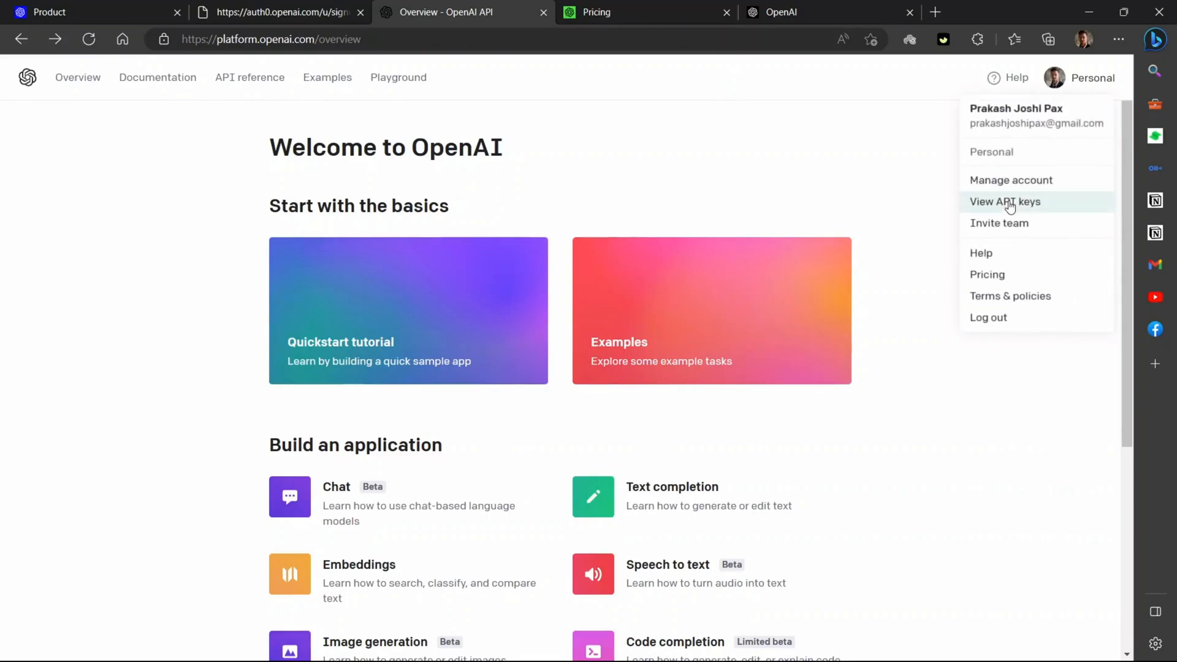
click(1004, 201)
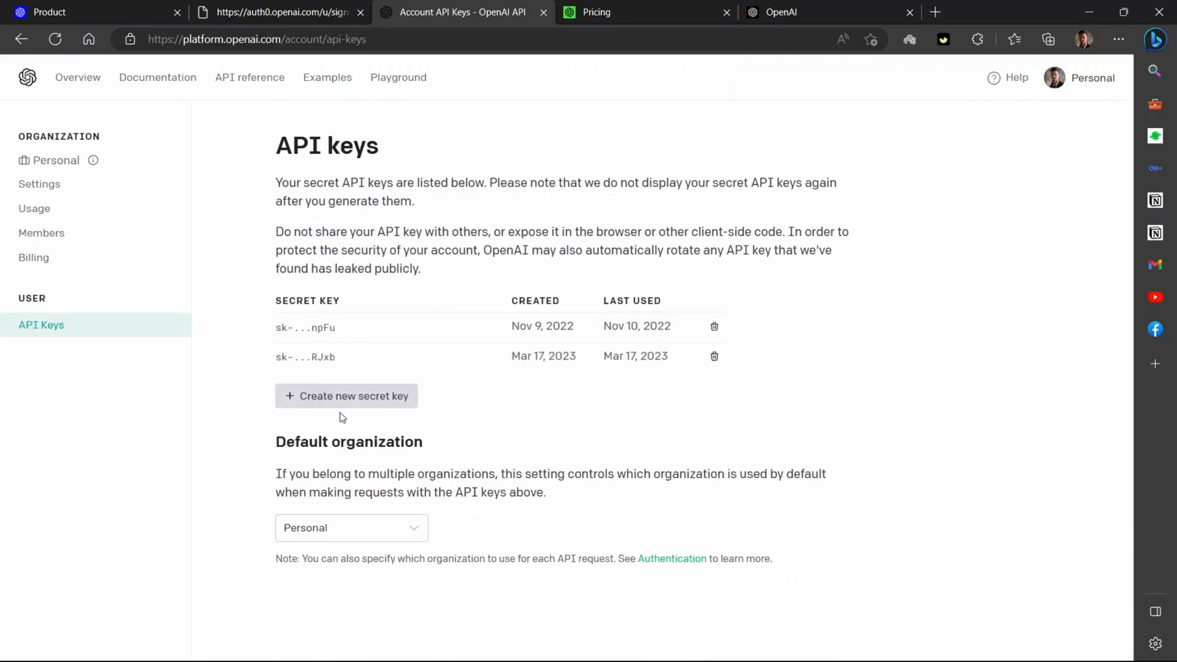
click(346, 395)
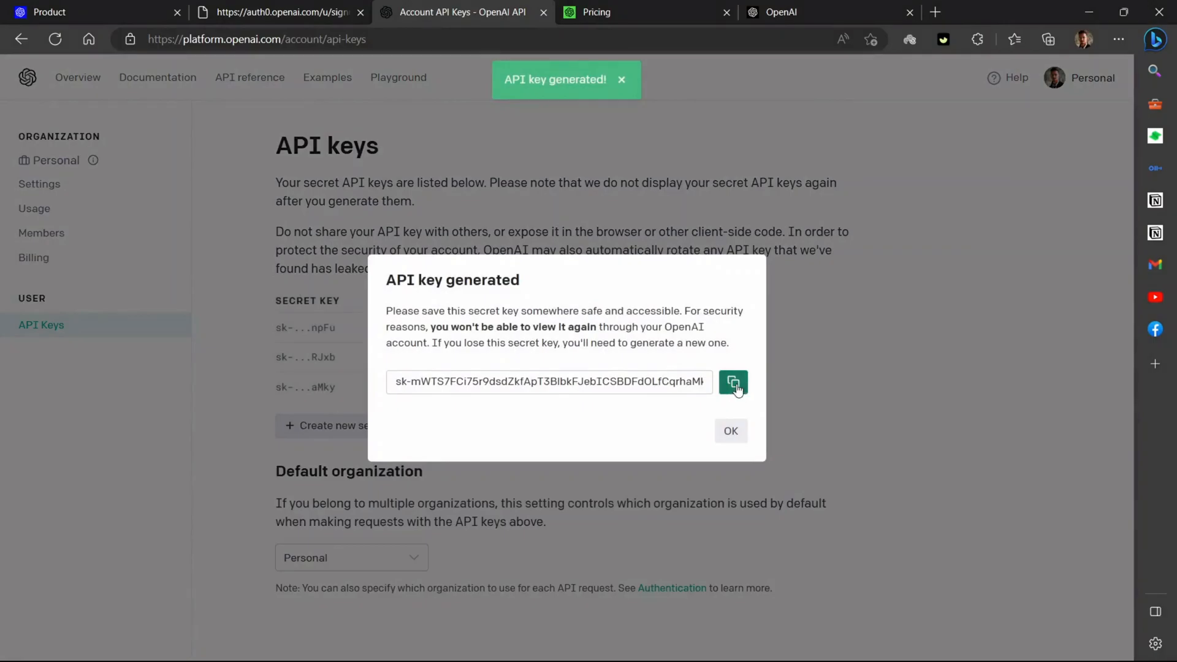
click(733, 381)
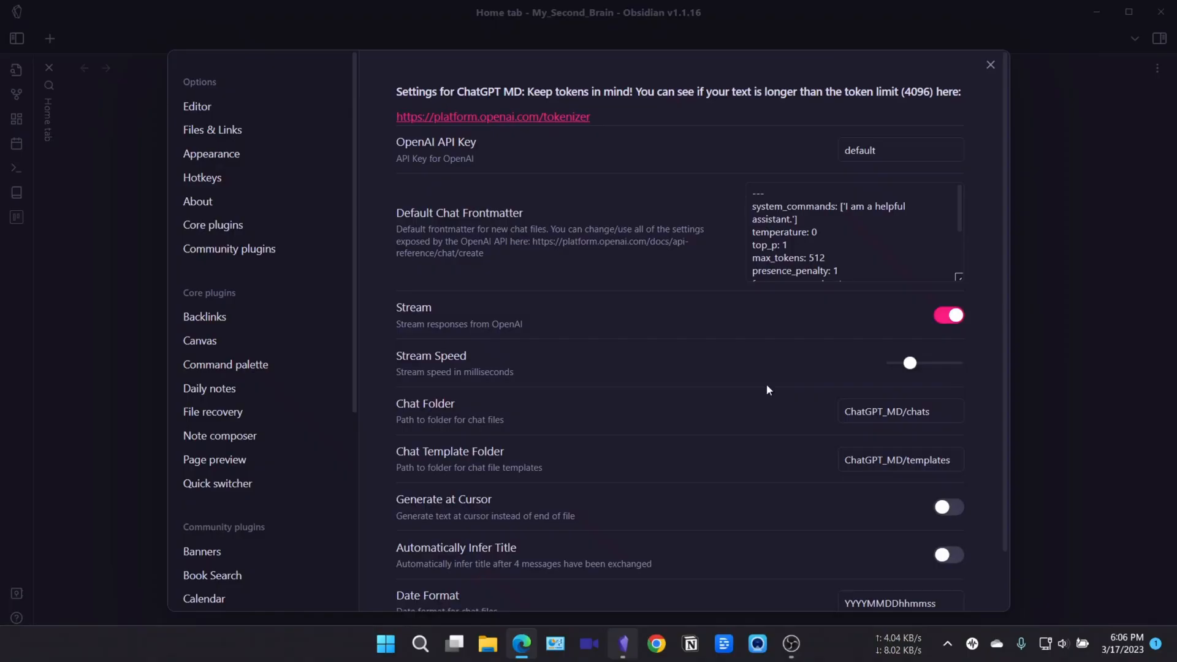
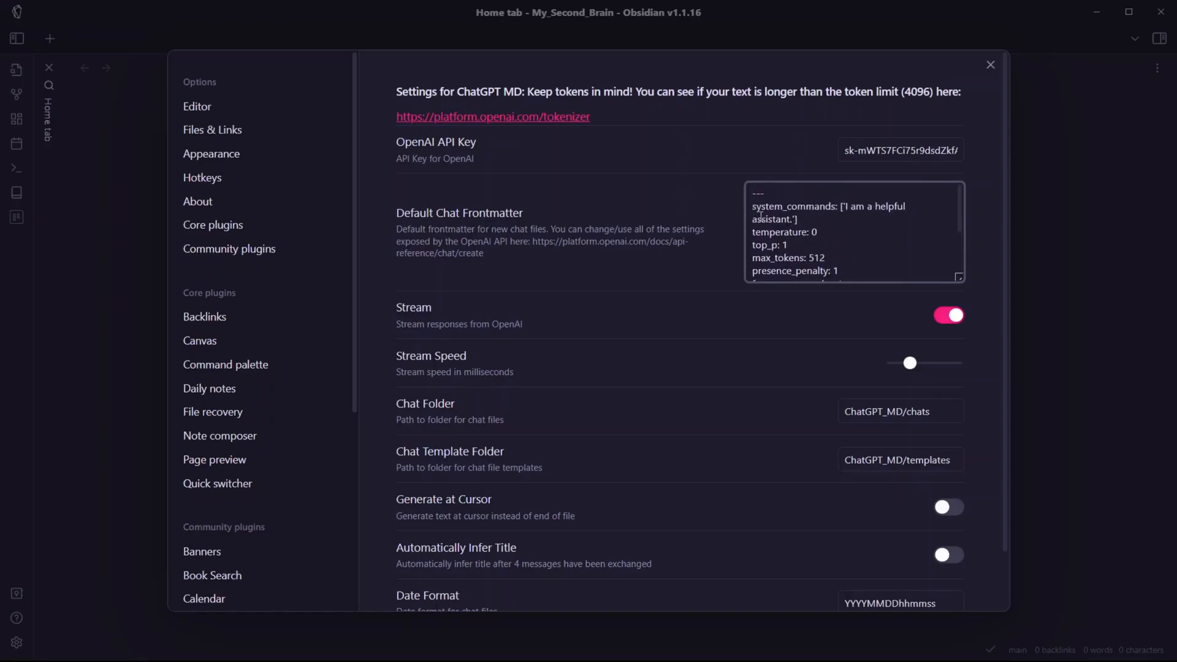
Set the chat folder path to ChatGPT/Chats and edit the template folder path
scroll(down, 3)
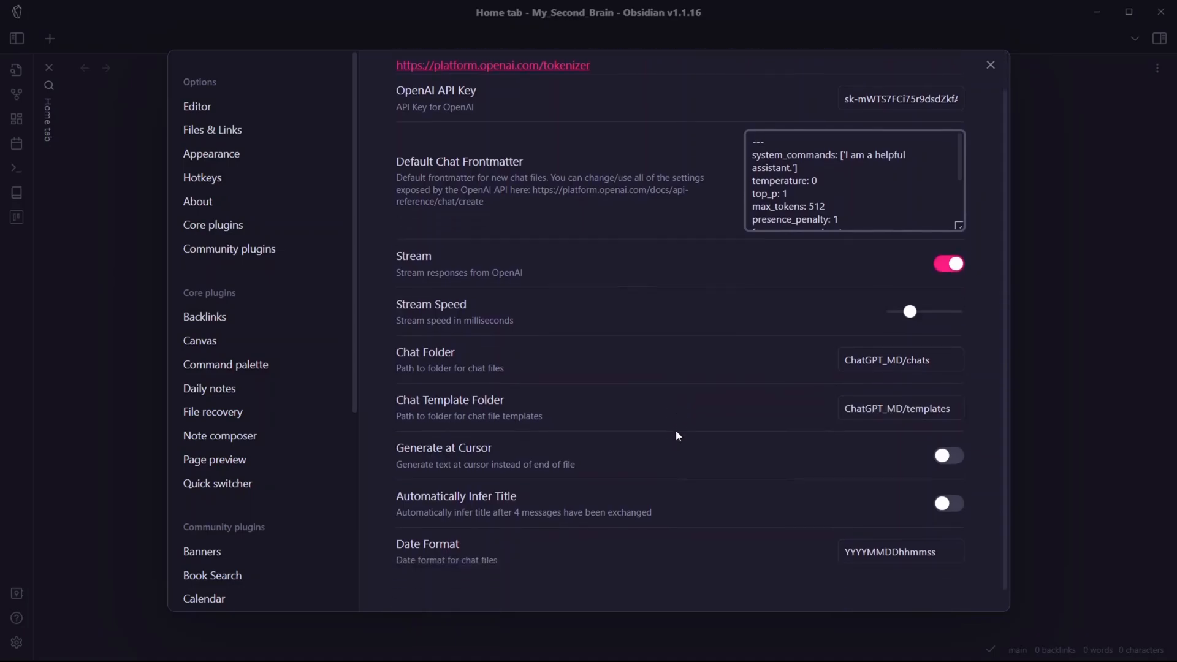
scroll(down, 3)
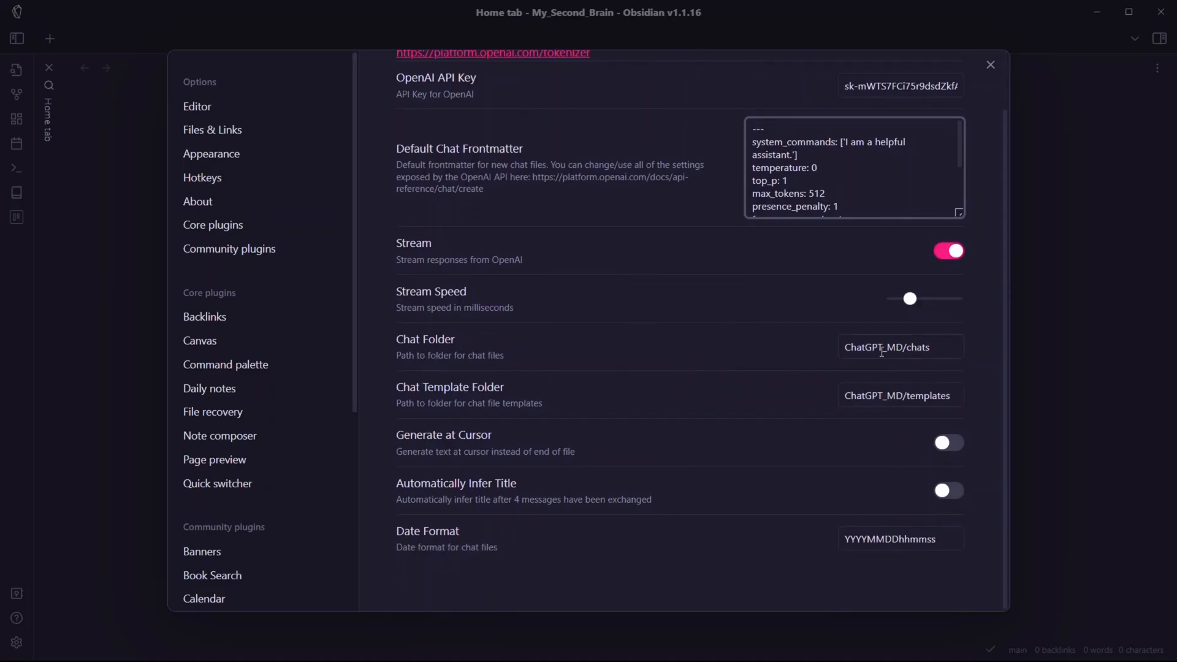
double_click(888, 347)
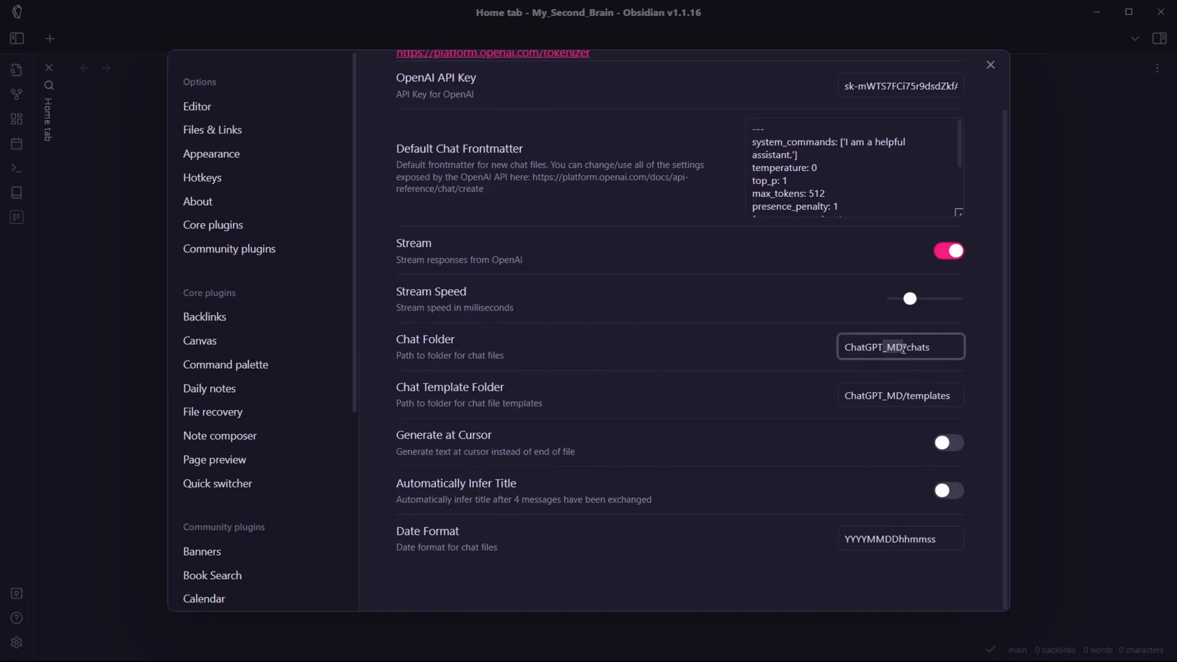
text(ChatGPT/Chats)
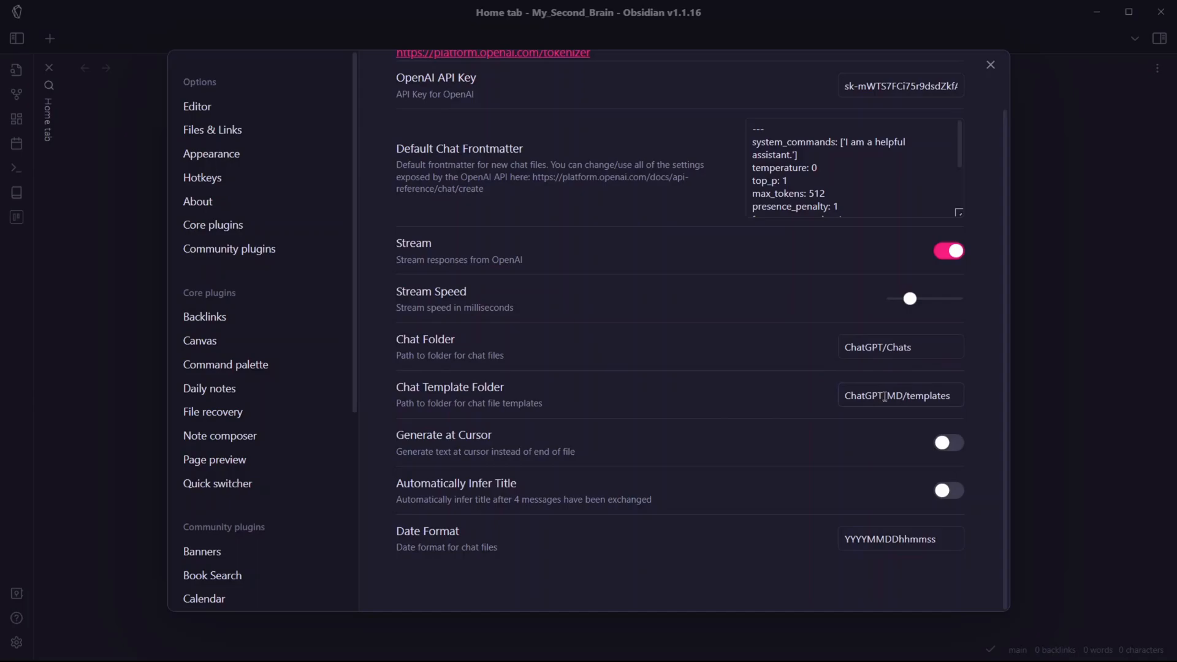
click(900, 395)
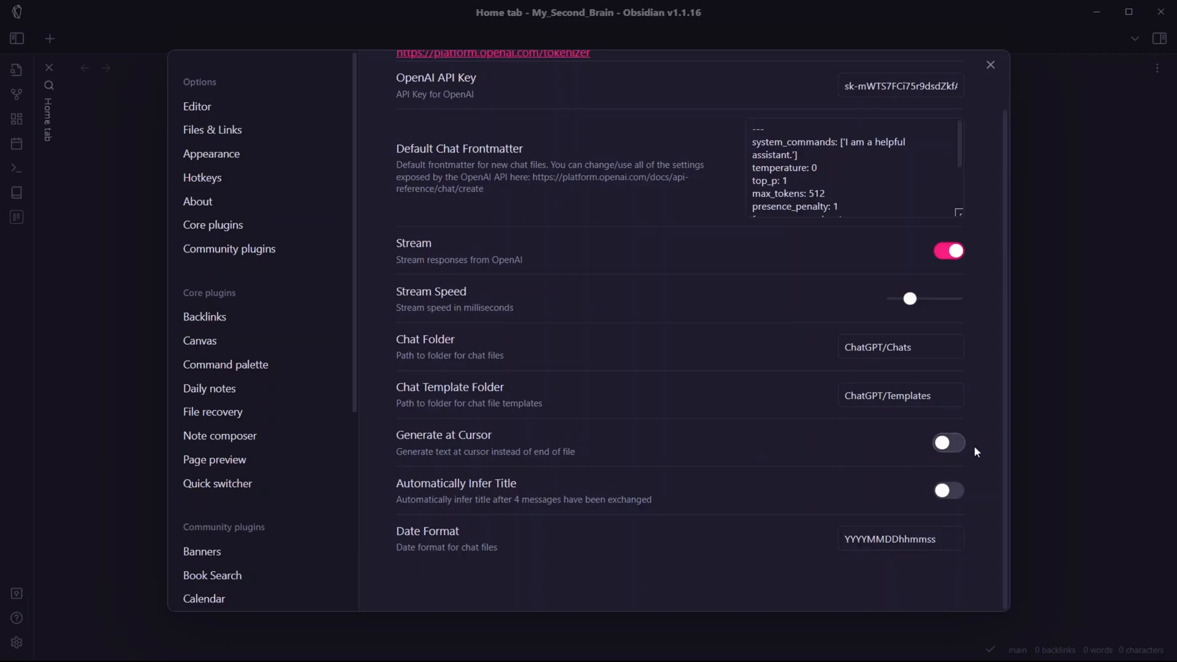
Enable the Generate at Cursor and Automatically Infer Title toggles
click(949, 442)
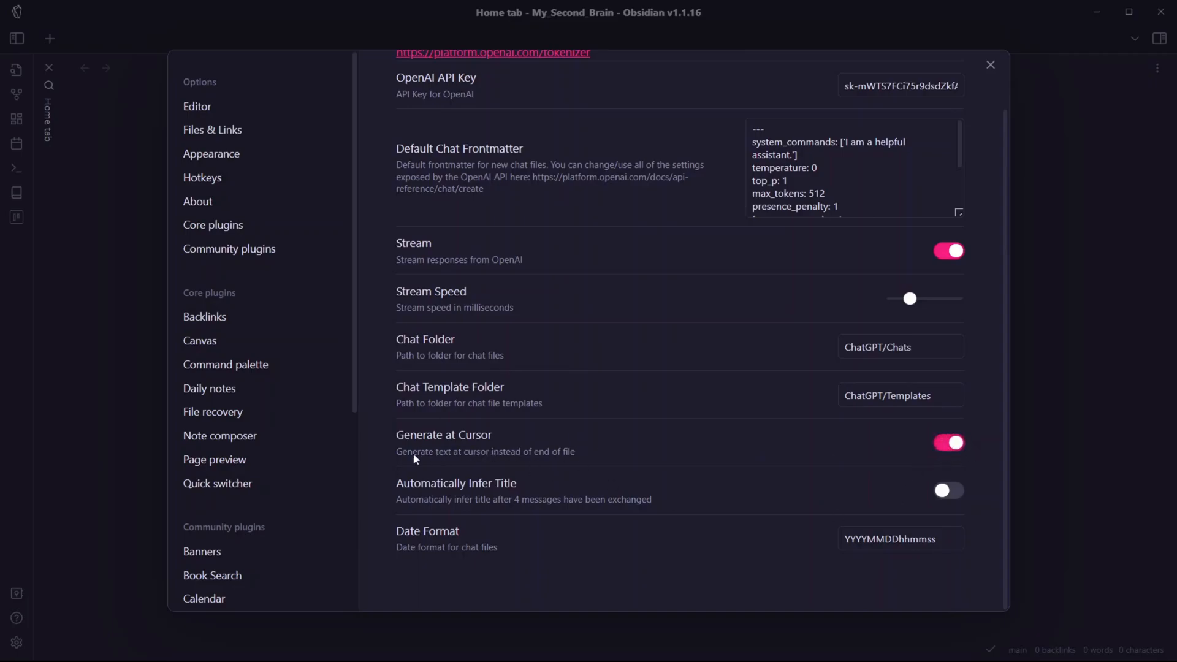
mouse_move(571, 462)
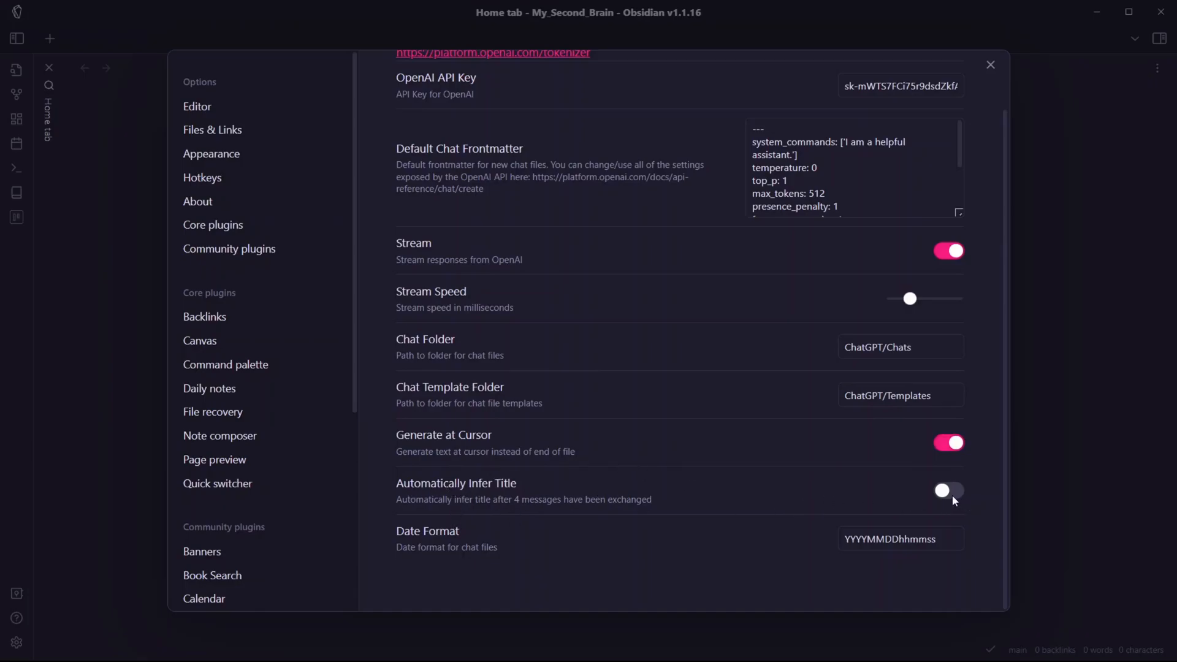
click(949, 491)
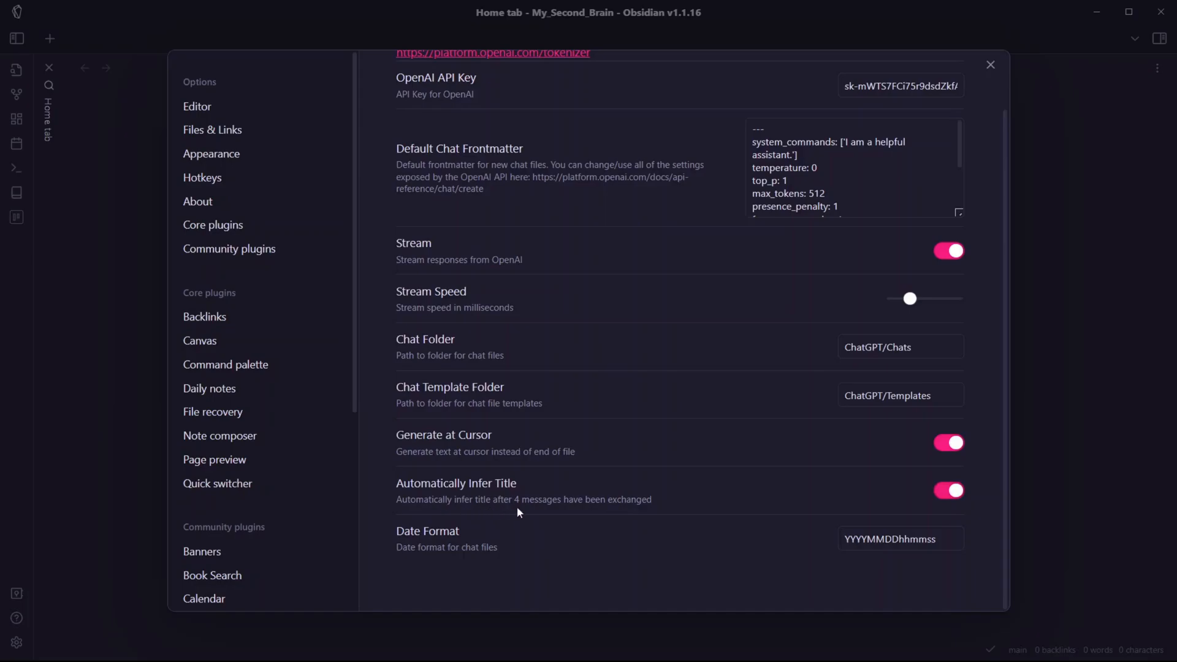
mouse_move(629, 509)
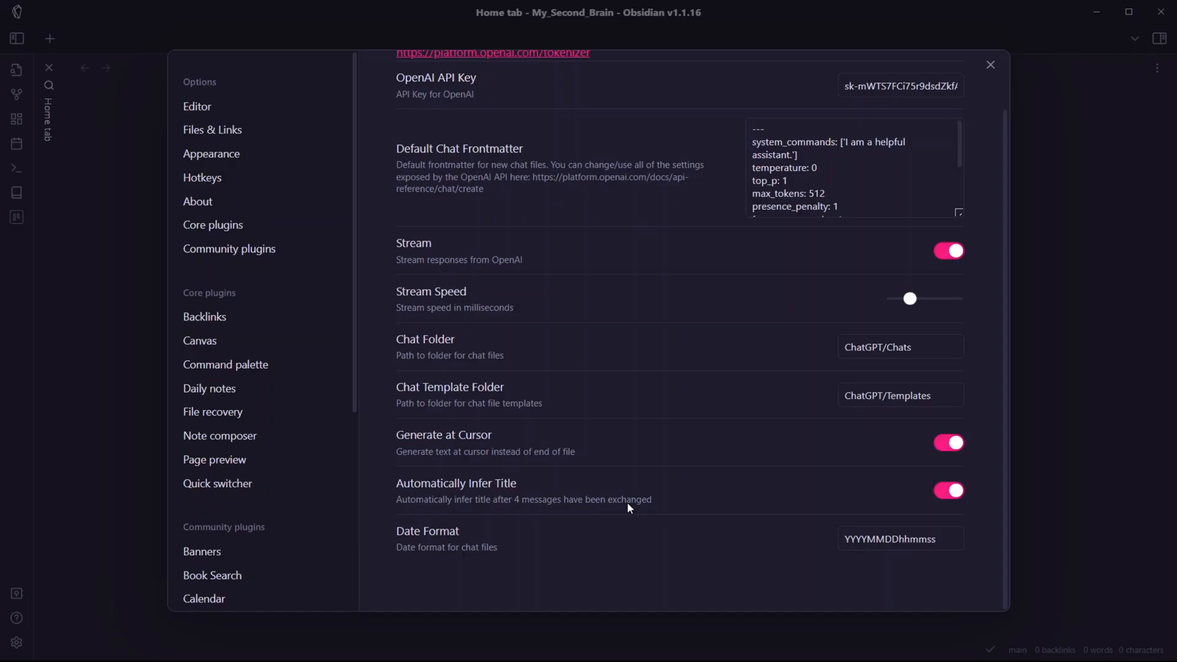
click(900, 539)
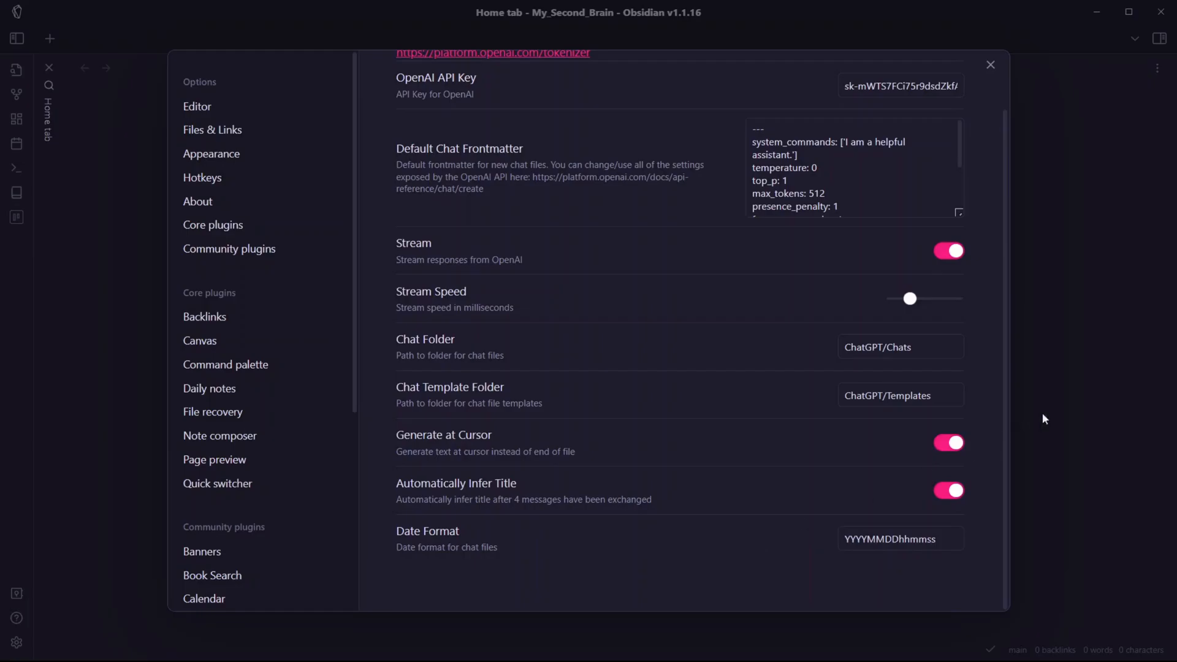
Close Settings, then open Direct Truth from the Dashboard's Reading List and scroll through it
click(991, 64)
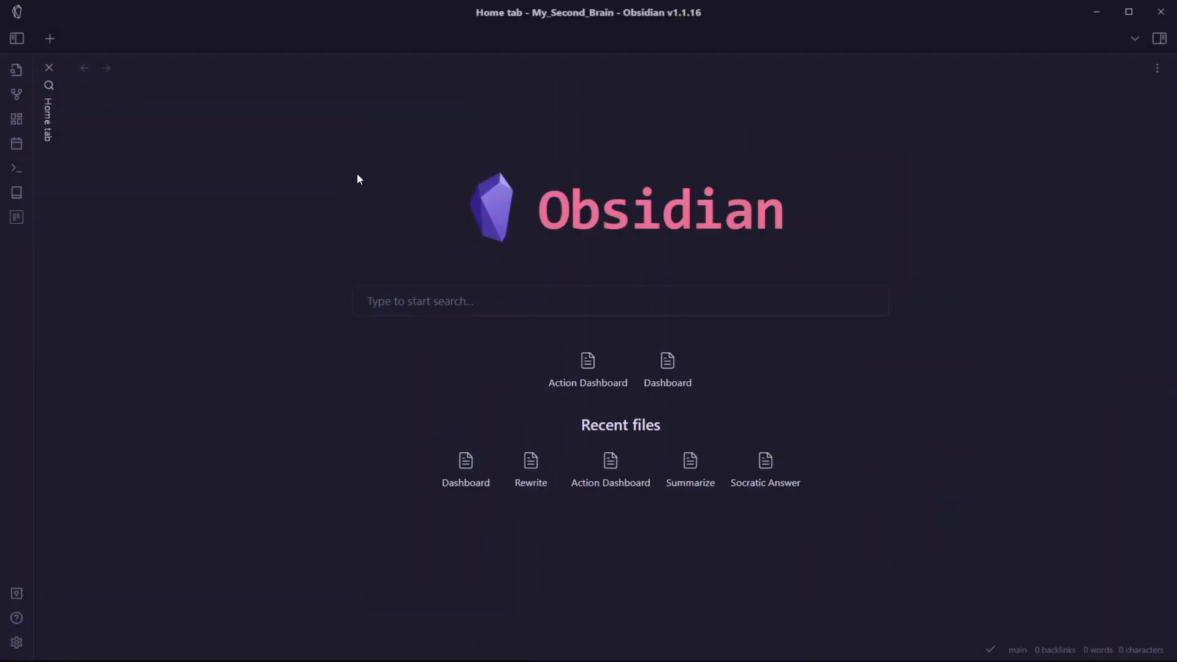
click(667, 369)
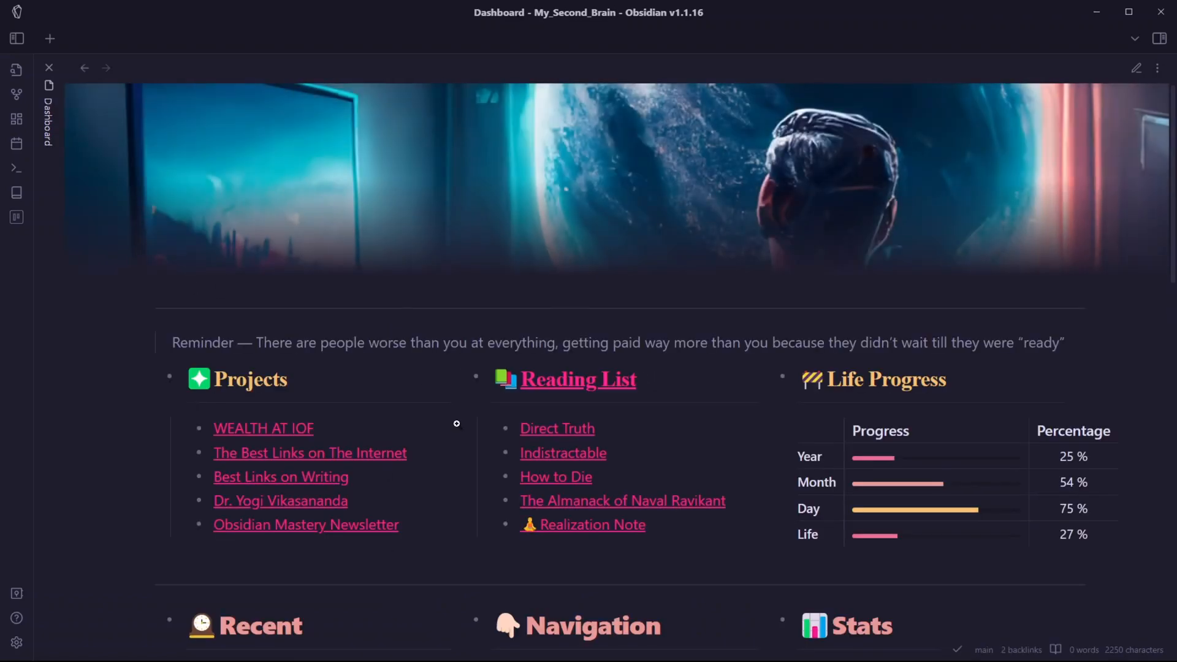
scroll(down, 3)
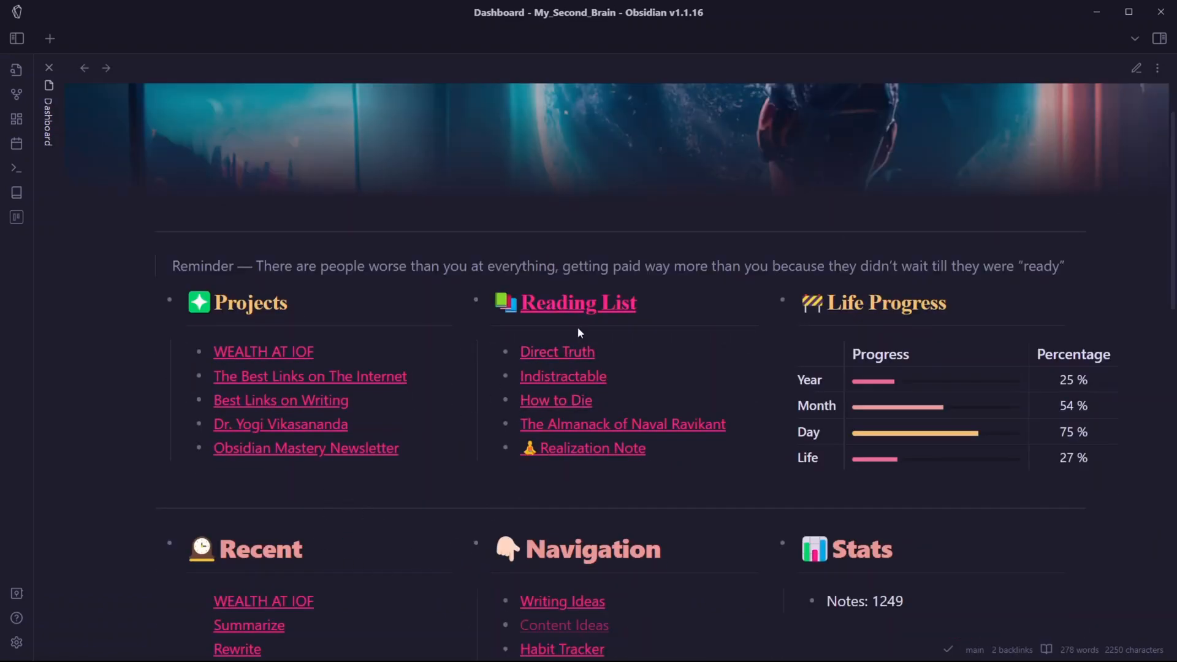
click(556, 351)
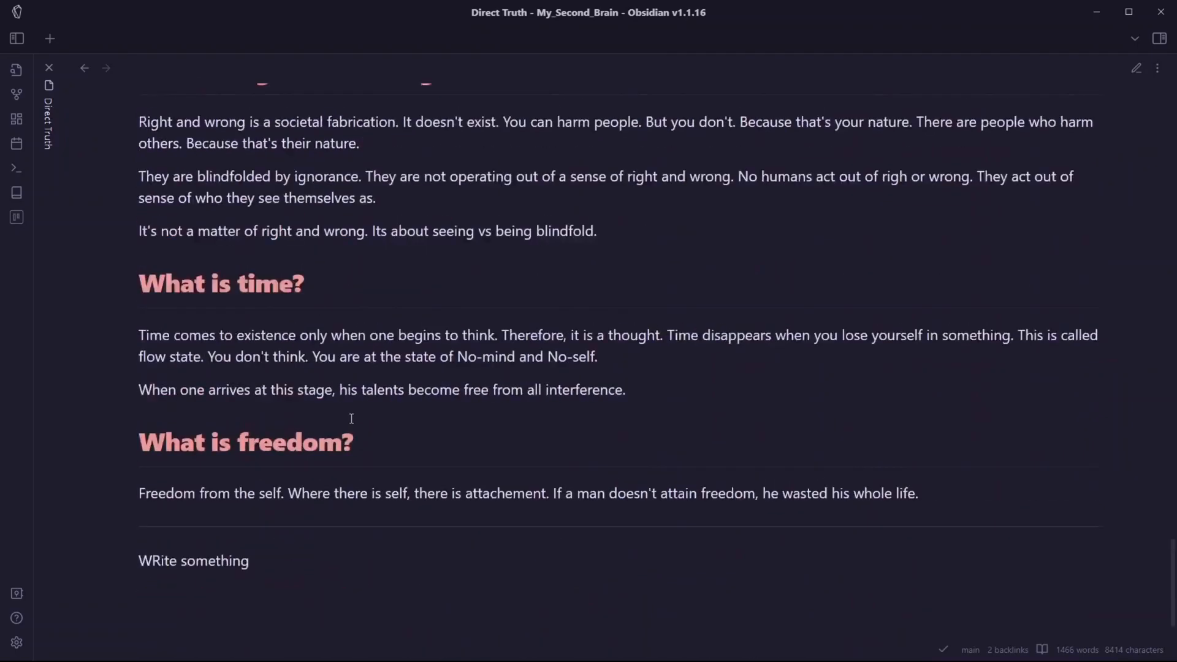
scroll(down, 3)
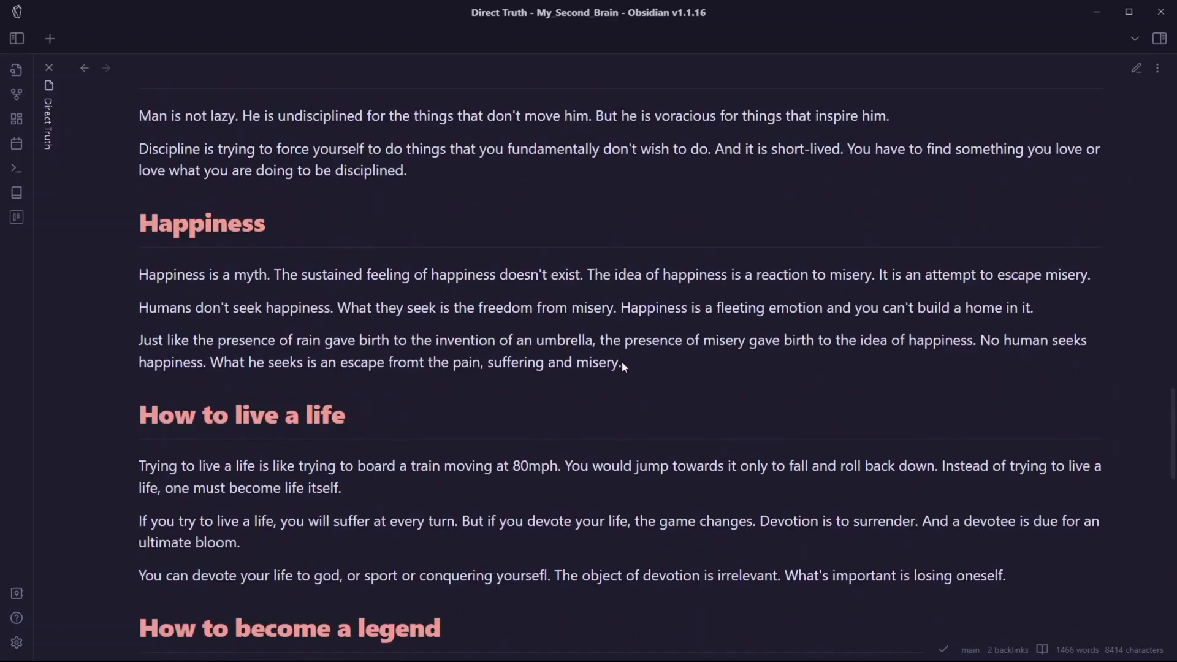
scroll(down, 3)
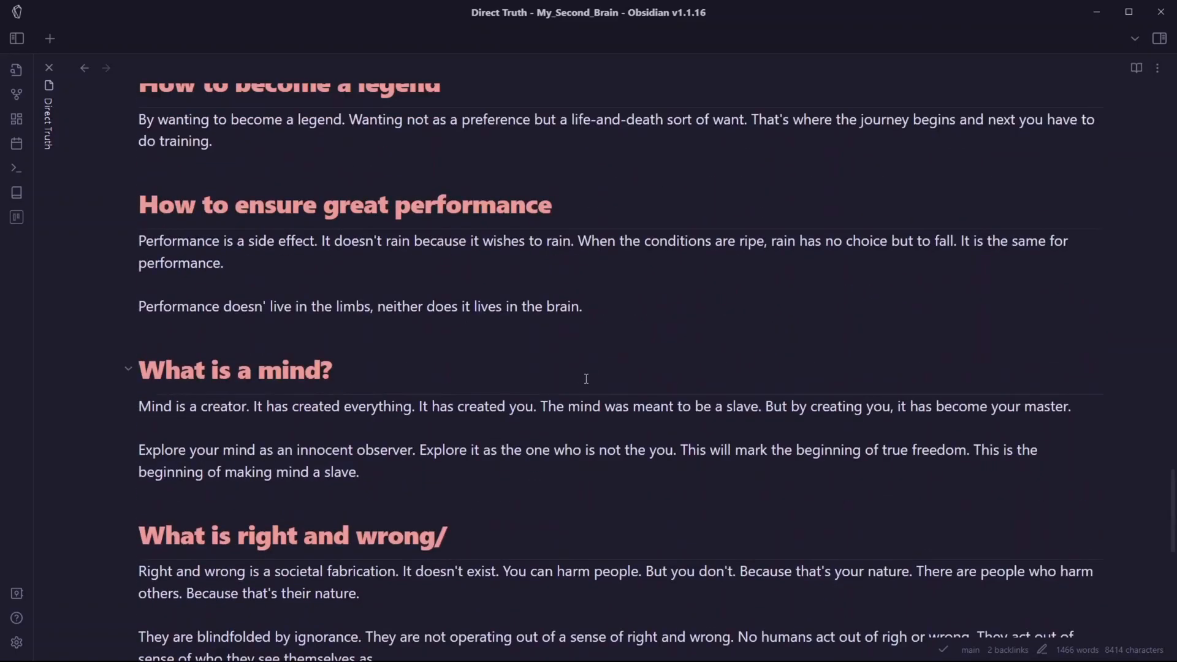
scroll(down, 3)
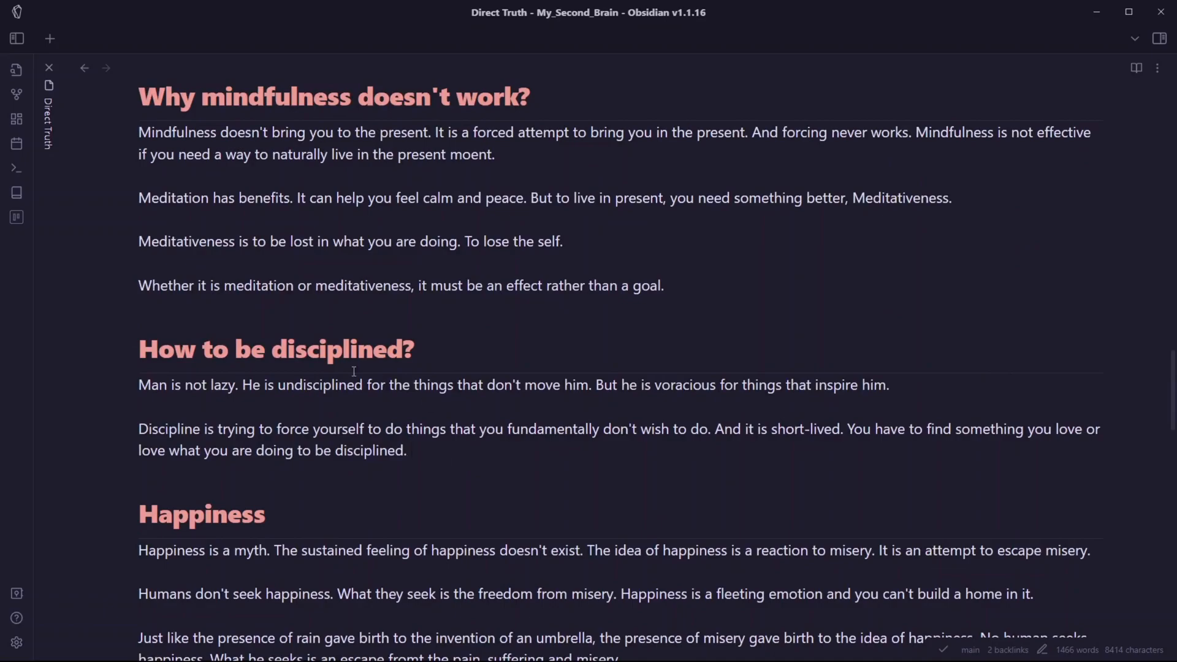
Select the discipline paragraphs and search the command palette for 'cha'
double_click(366, 349)
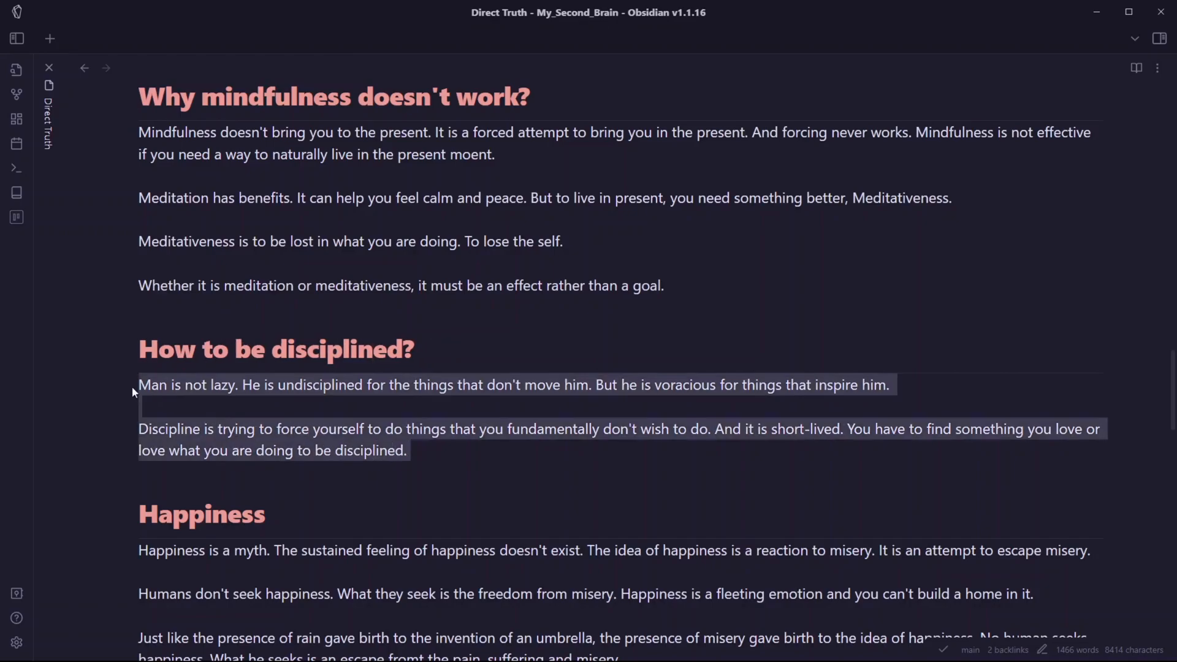
key(ctrl+p)
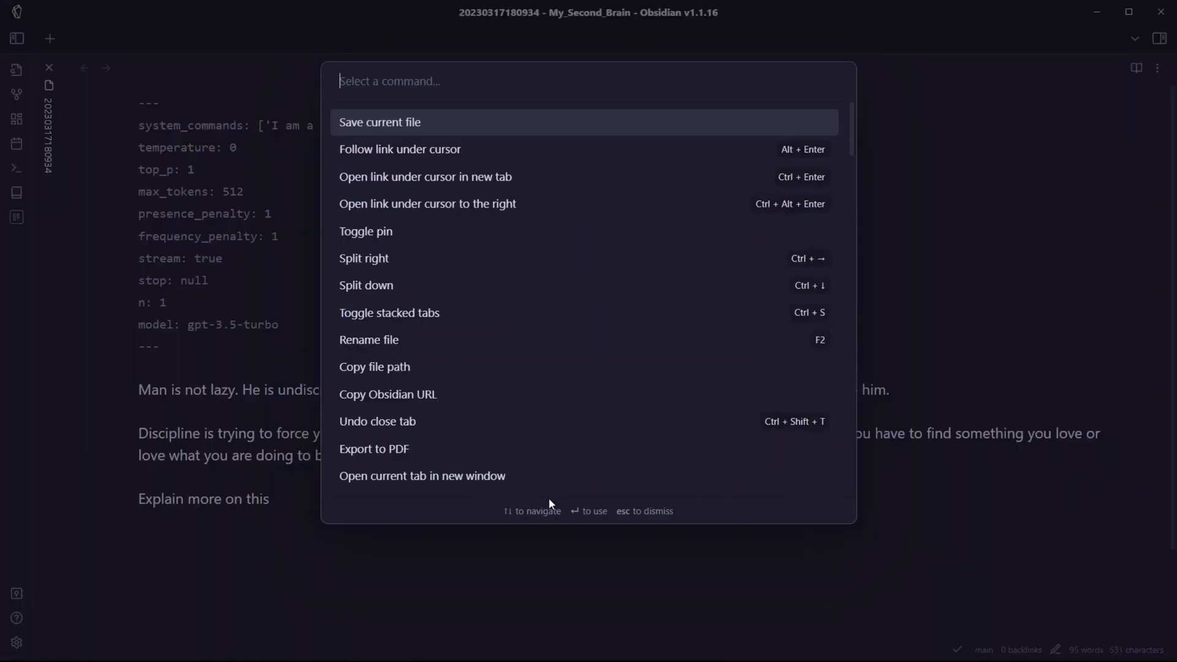
text(cha)
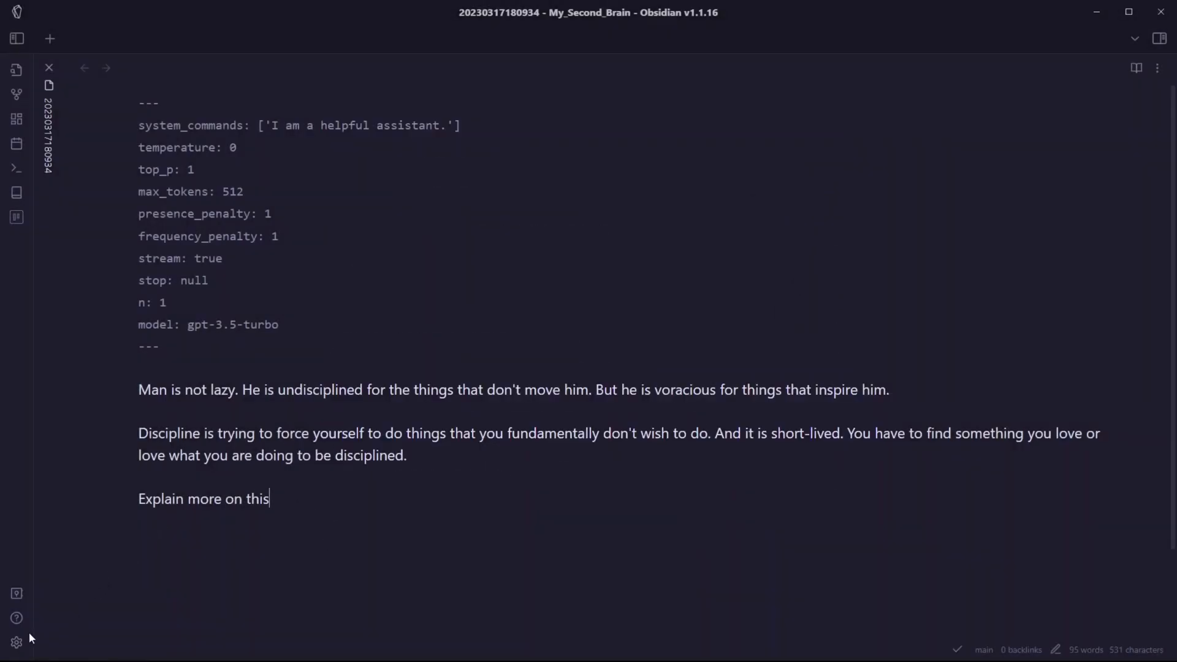
click(17, 642)
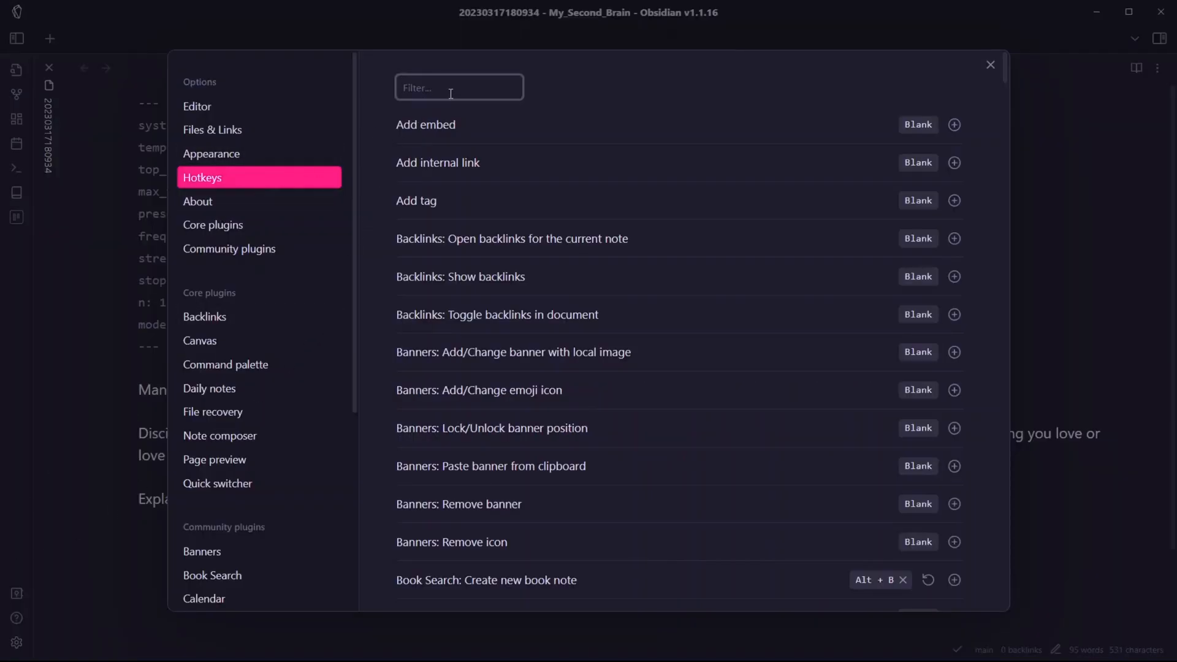
text(chat)
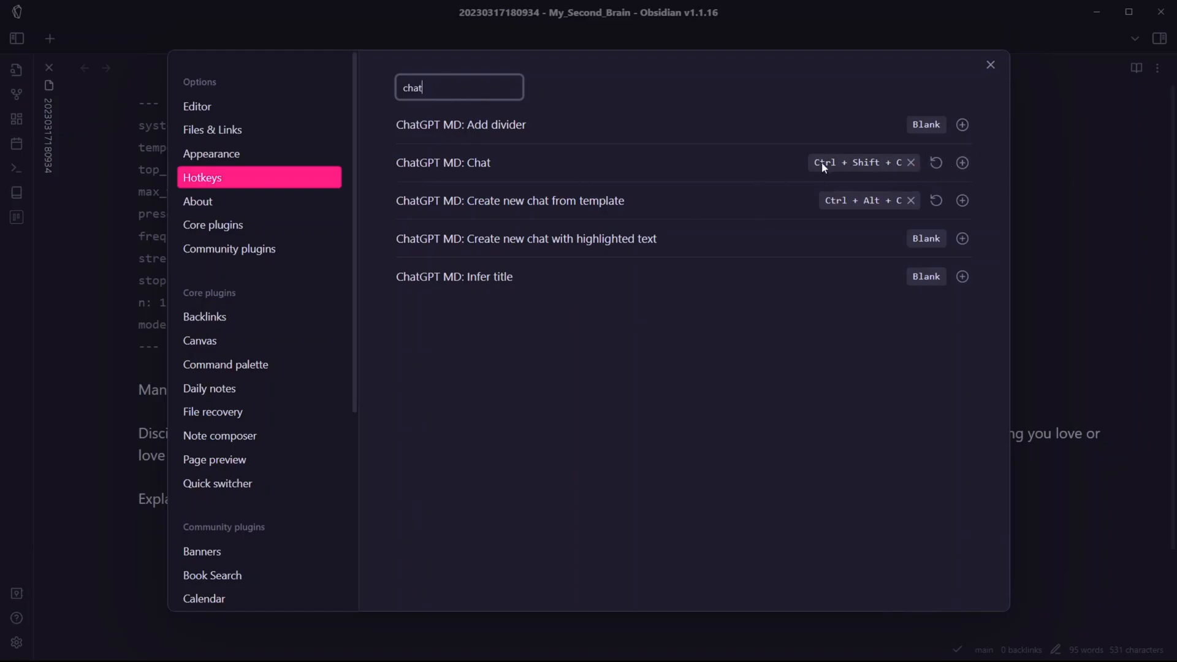
mouse_move(496, 217)
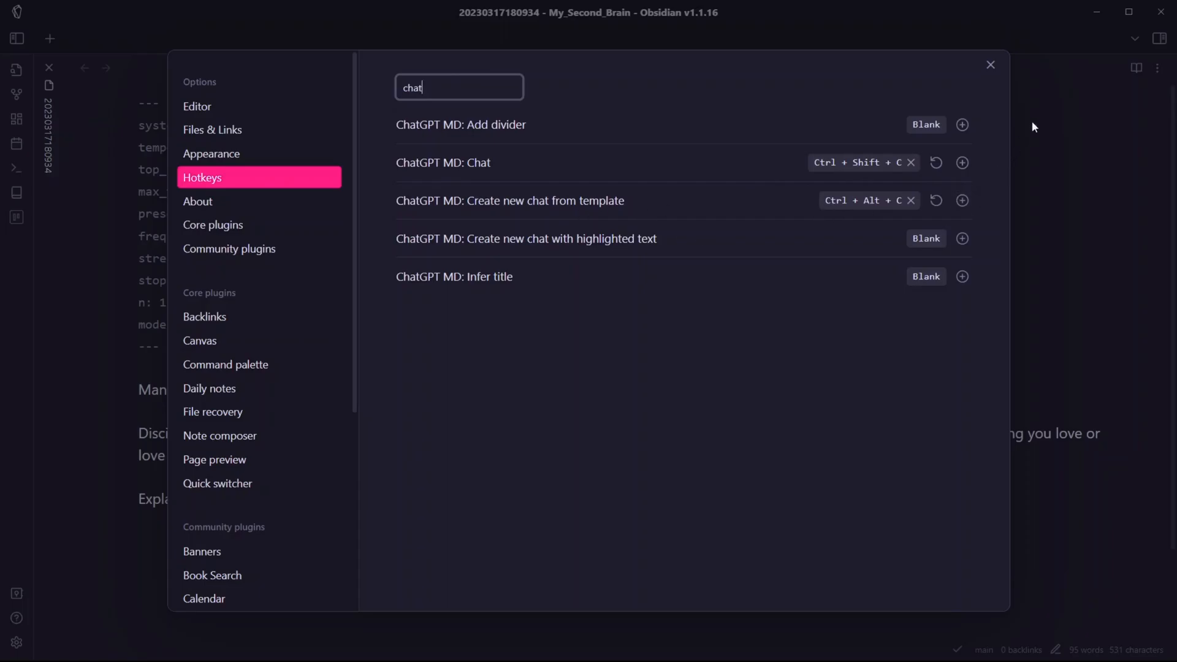
click(990, 64)
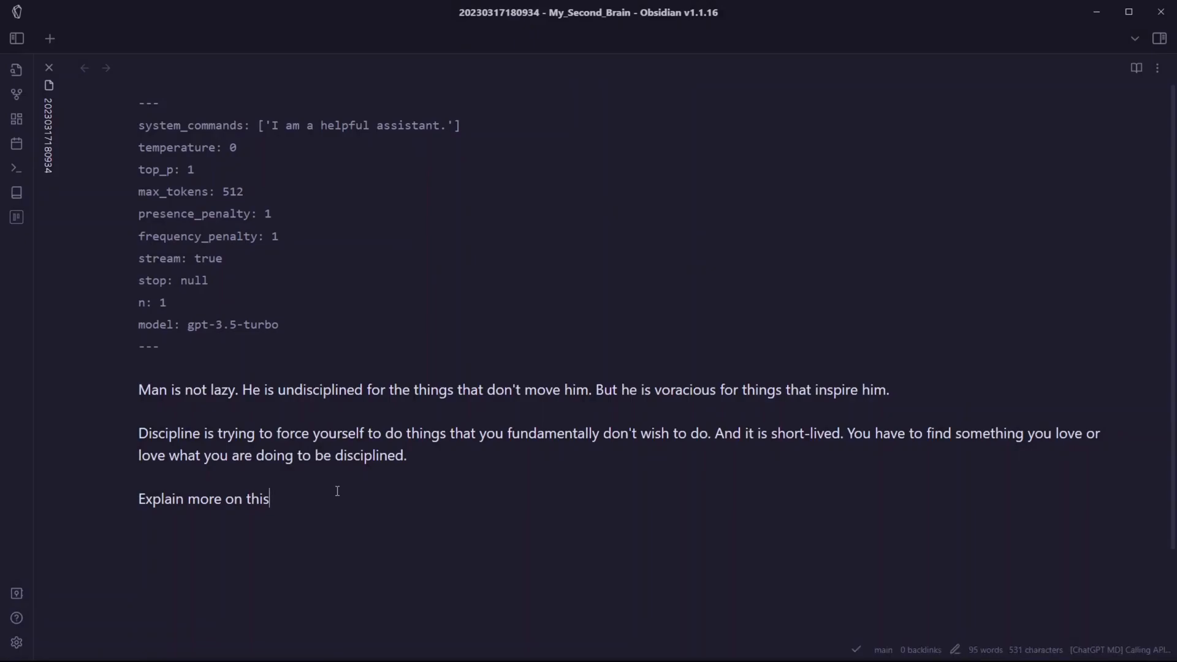
mouse_move(1005, 657)
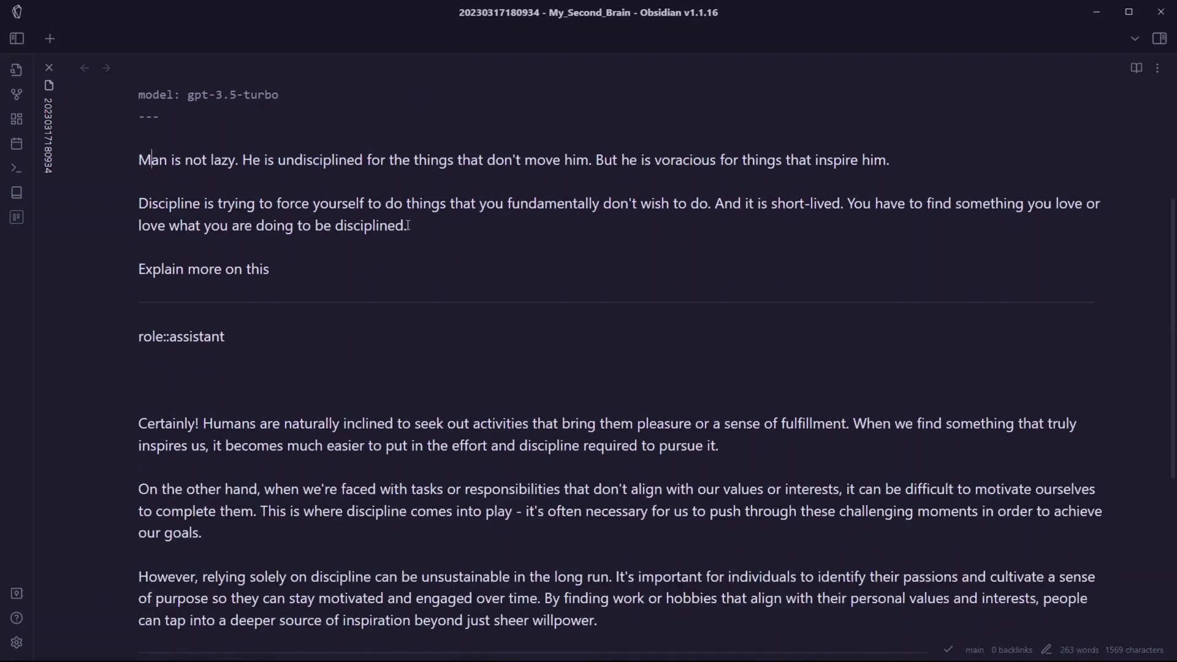
Select part of ChatGPT's discipline reply and scroll down through the note
drag(367, 204, 409, 225)
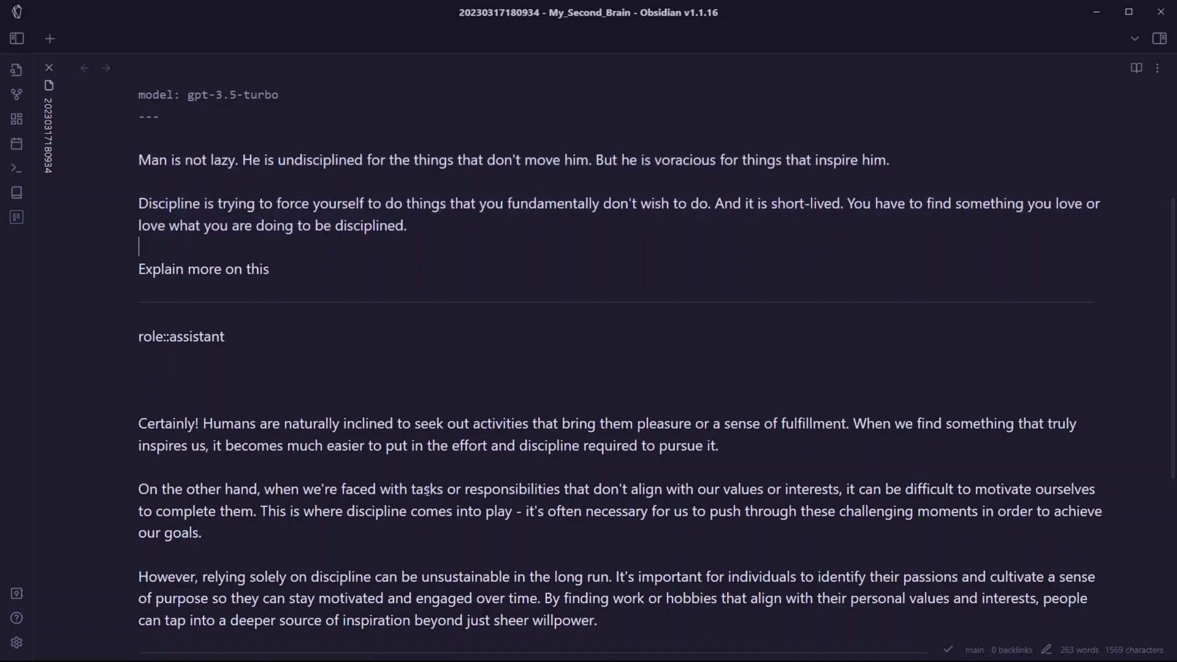
scroll(down, 3)
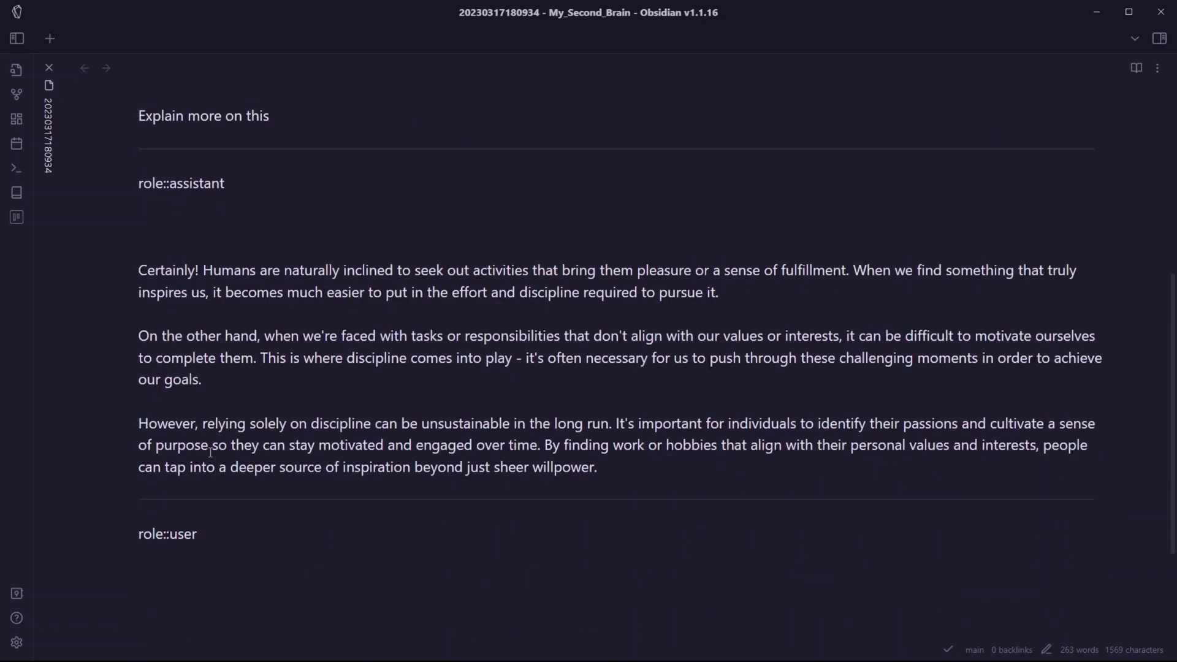
mouse_move(247, 533)
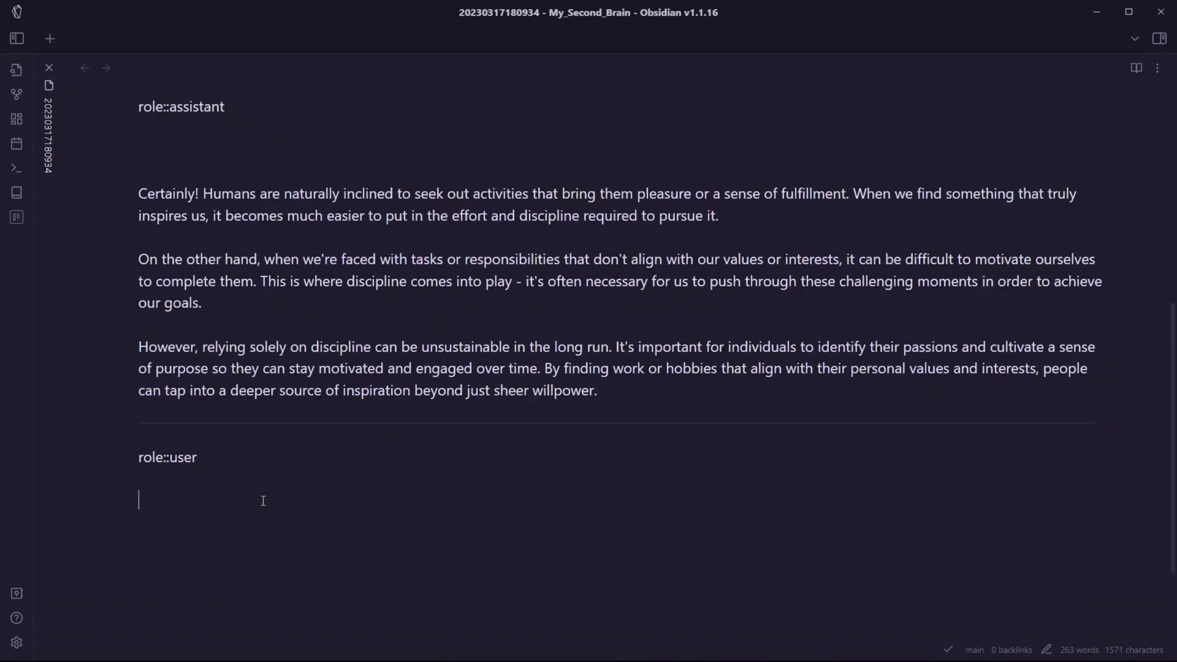
Ask how to identify passion and cultivate a sense of purpose, in bulleted lists without explanation
text(how)
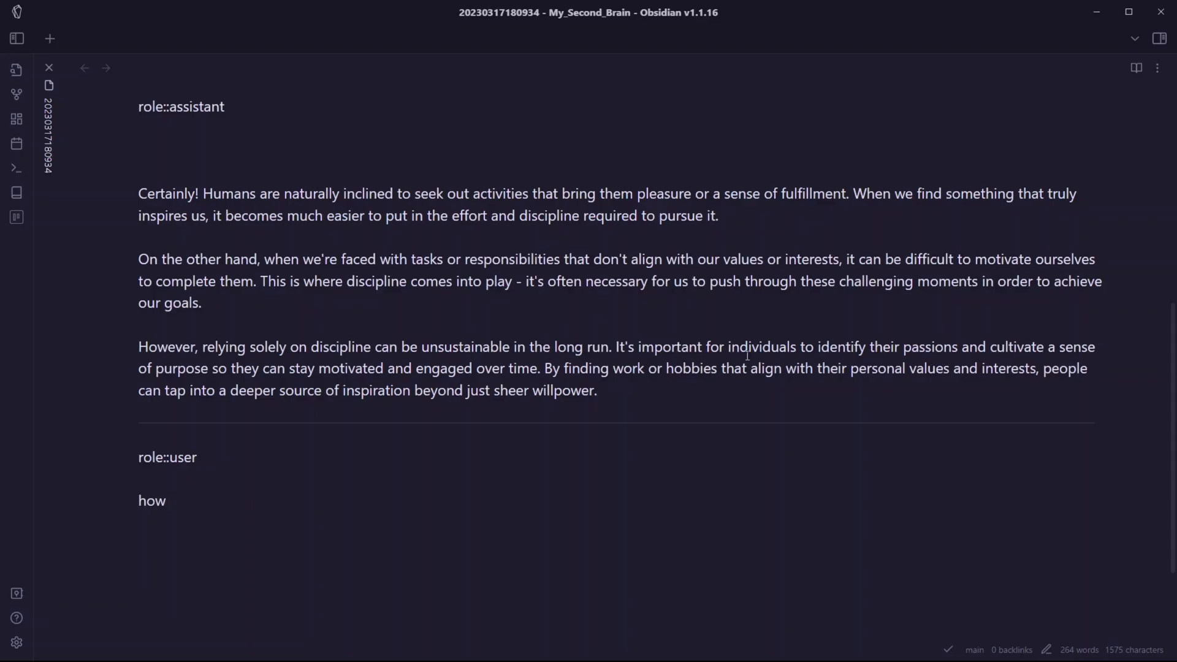
text(to identify passion and cultivate a sense of purpose.)
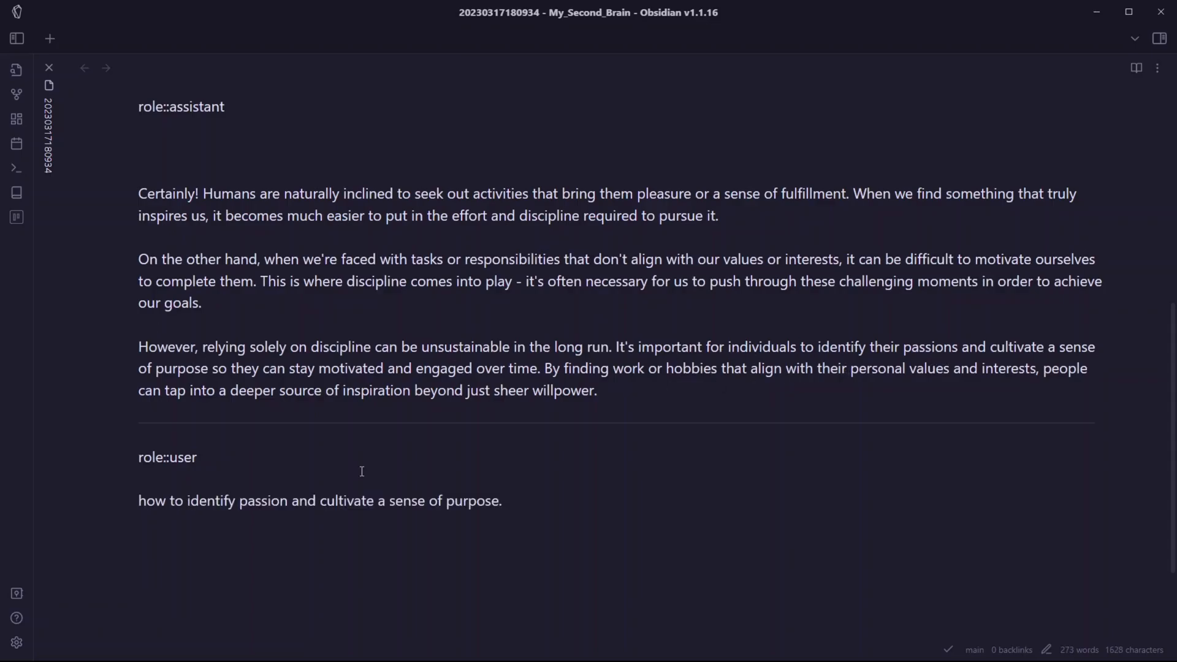
text(Write these answers in bulleted lists. Don't explain)
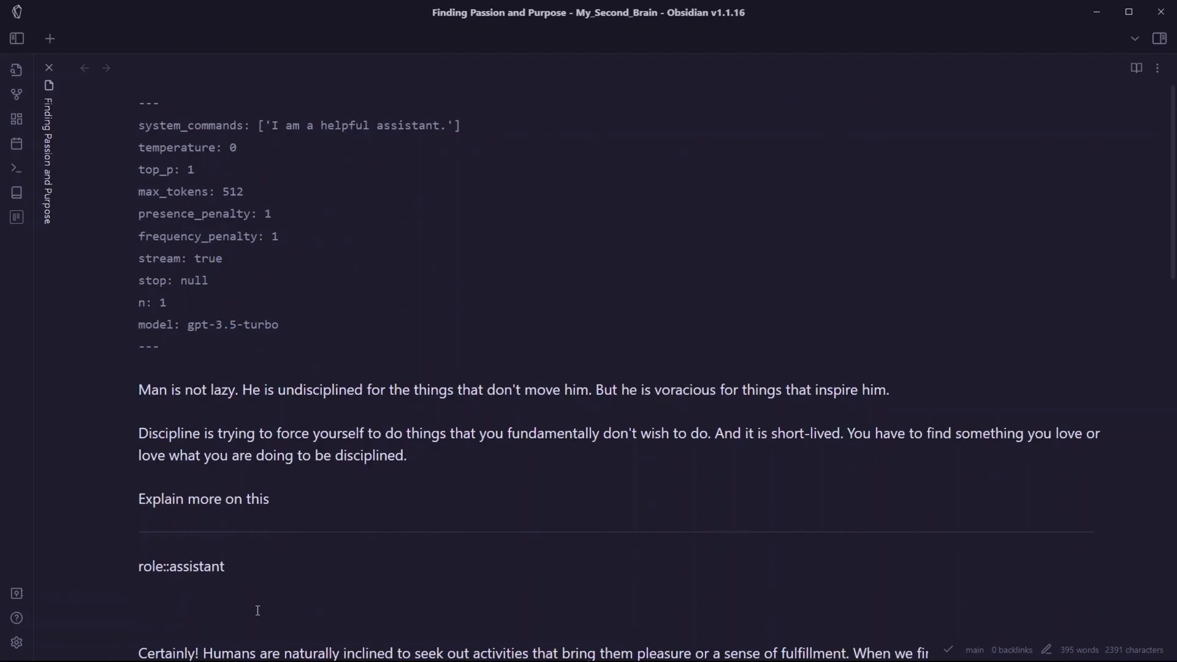
scroll(down, 3)
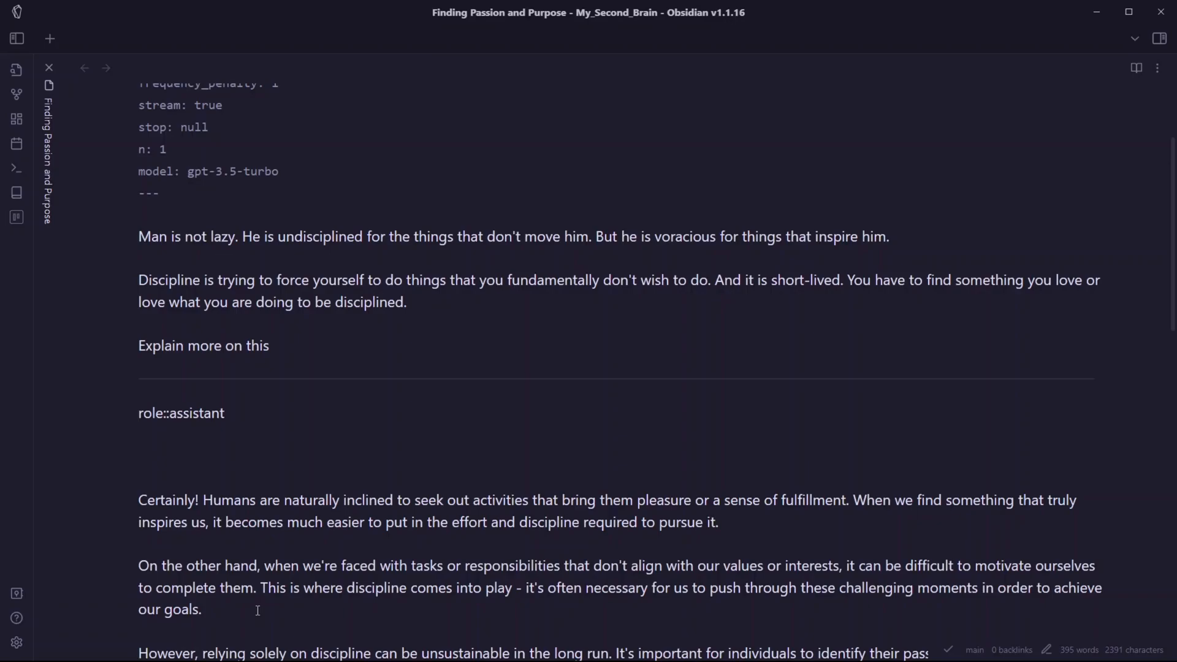
click(187, 455)
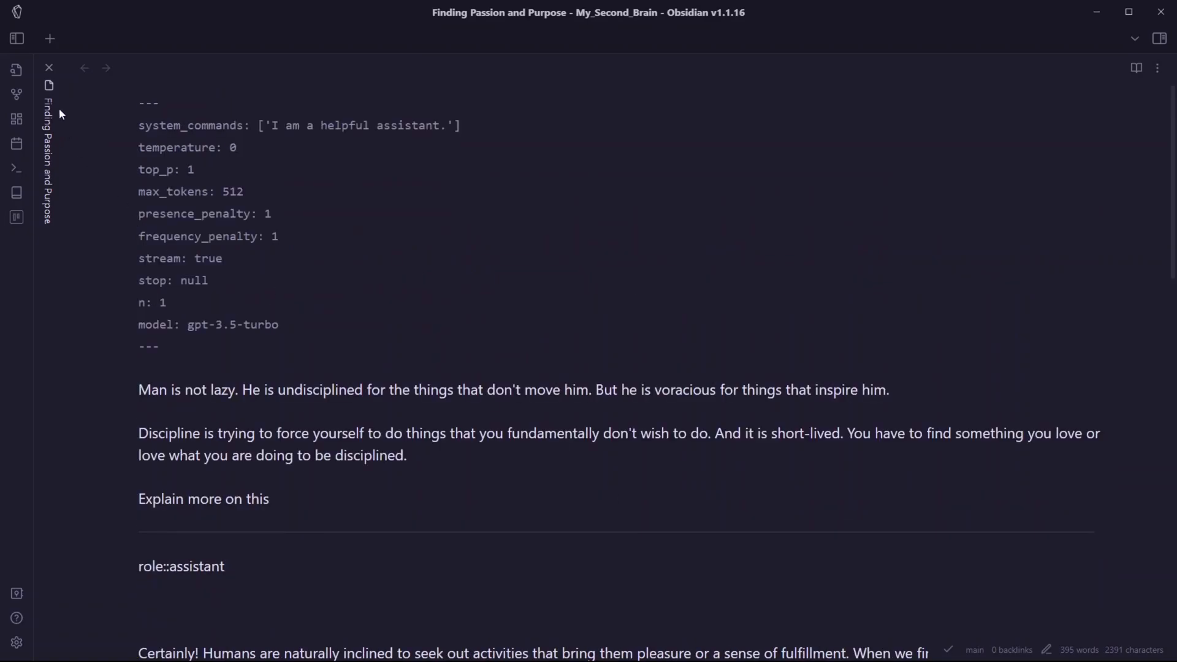
mouse_move(56, 529)
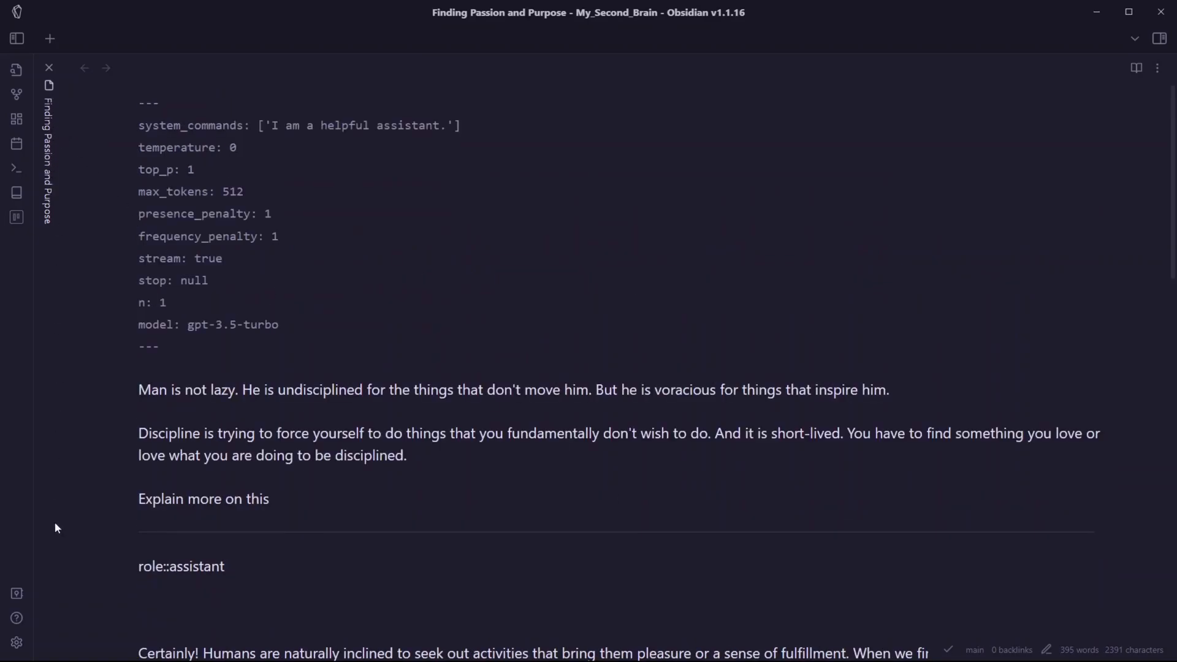
click(16, 642)
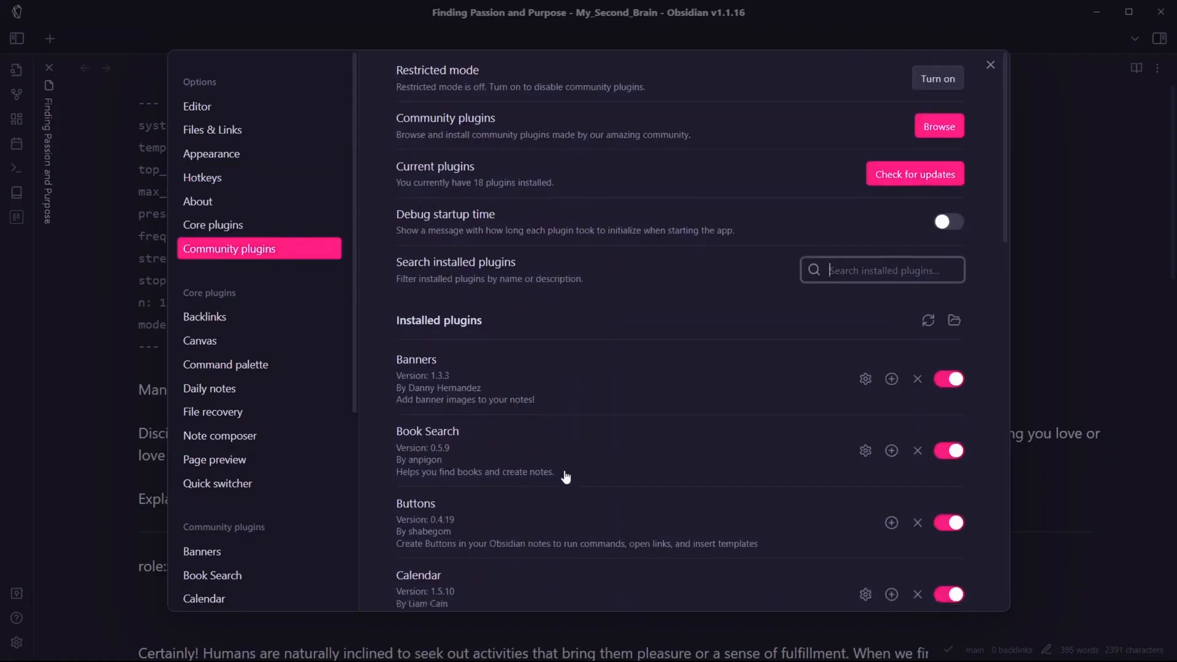
scroll(down, 3)
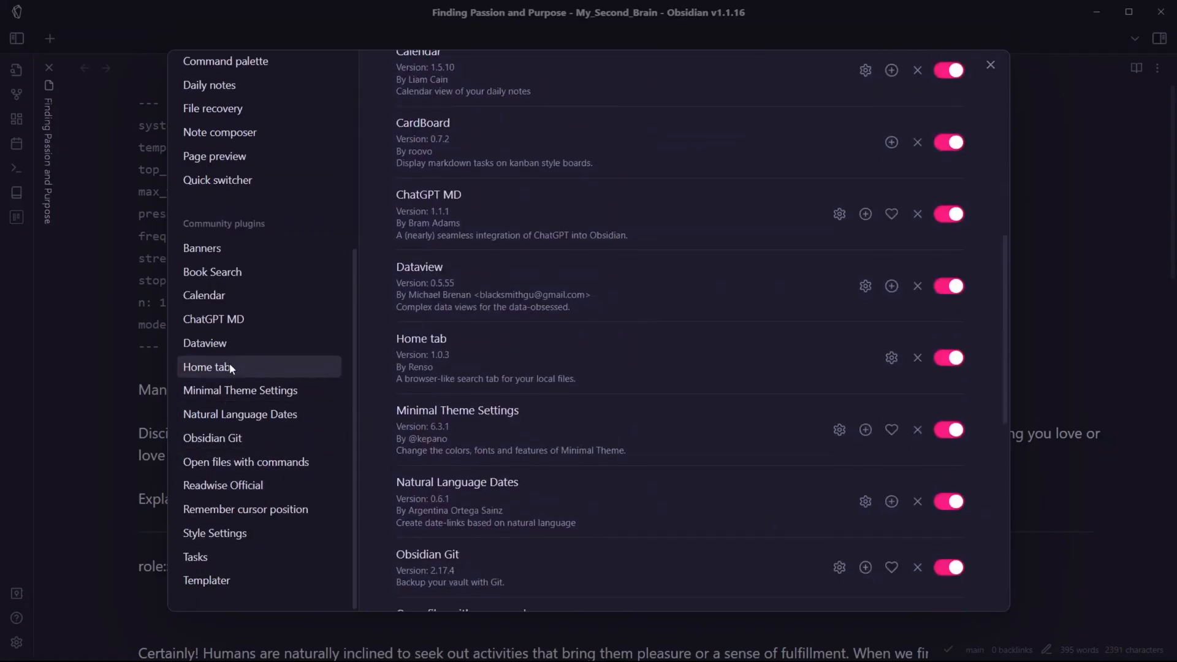
click(213, 318)
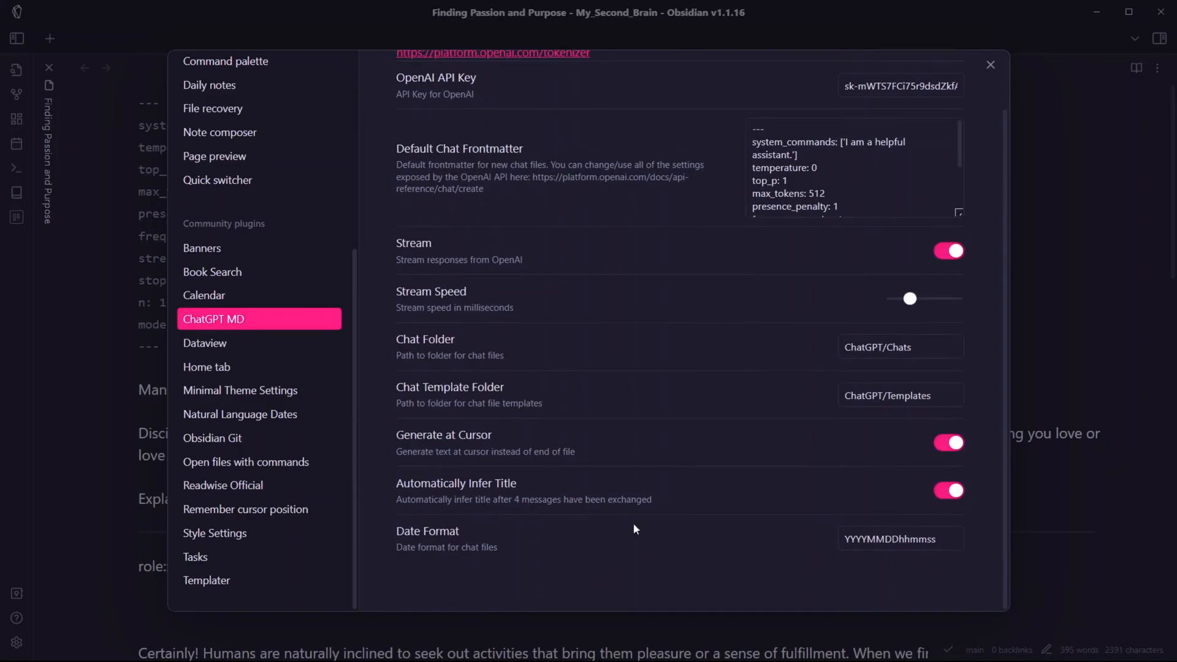
mouse_move(1166, 455)
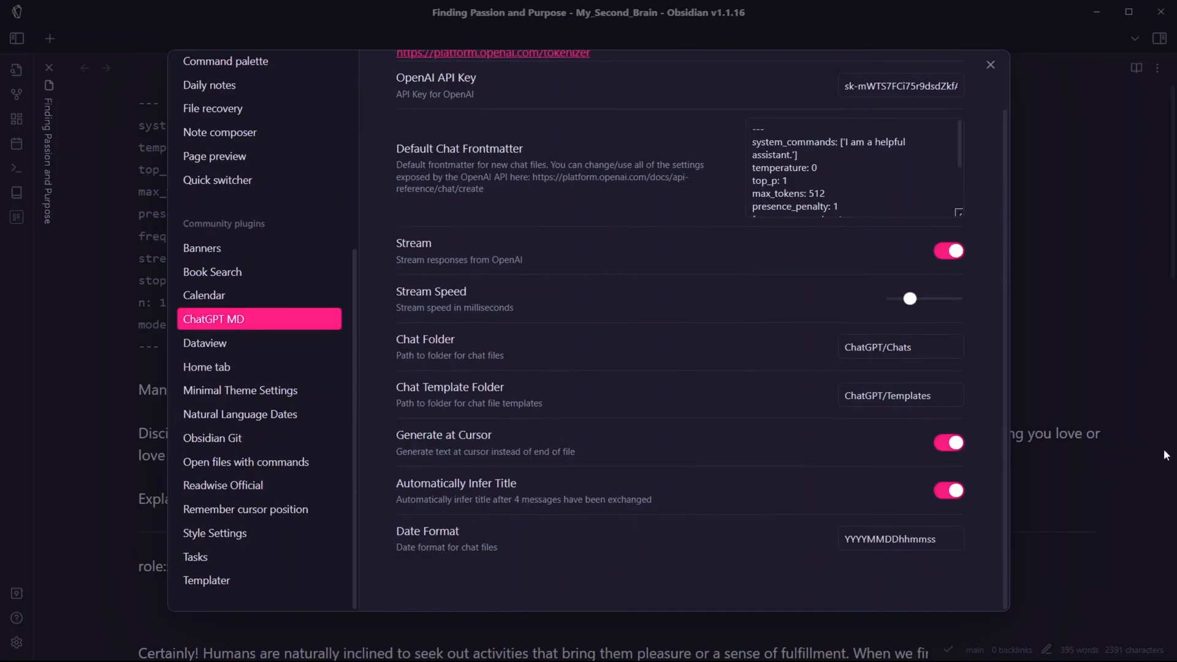
click(991, 65)
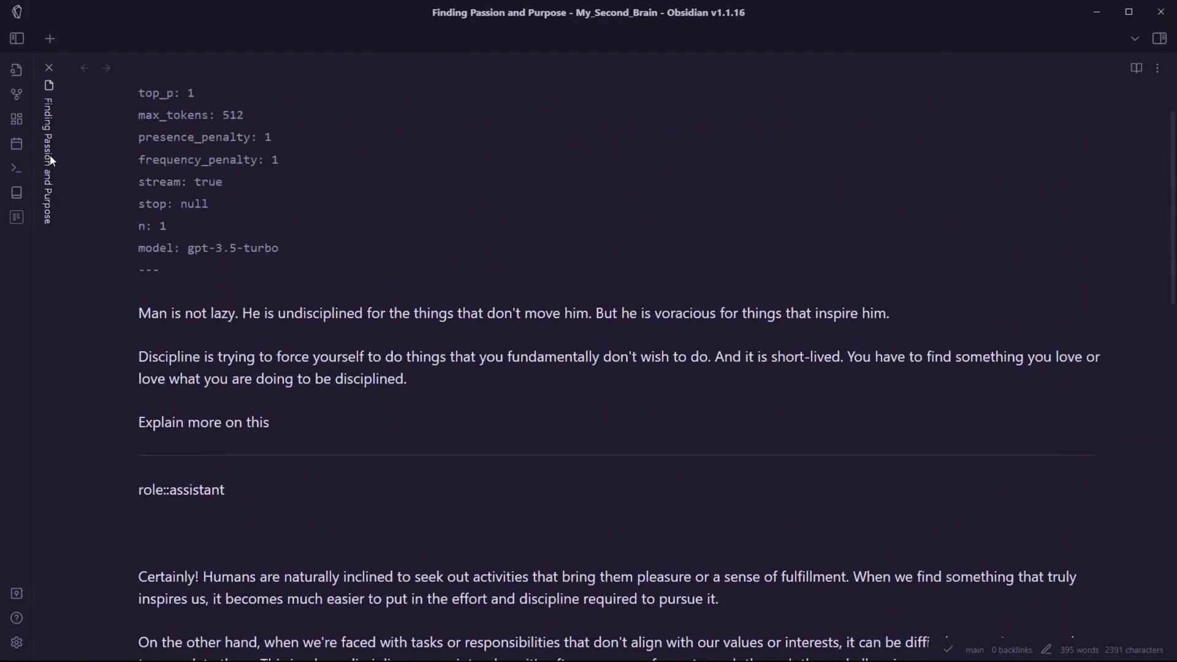
scroll(down, 3)
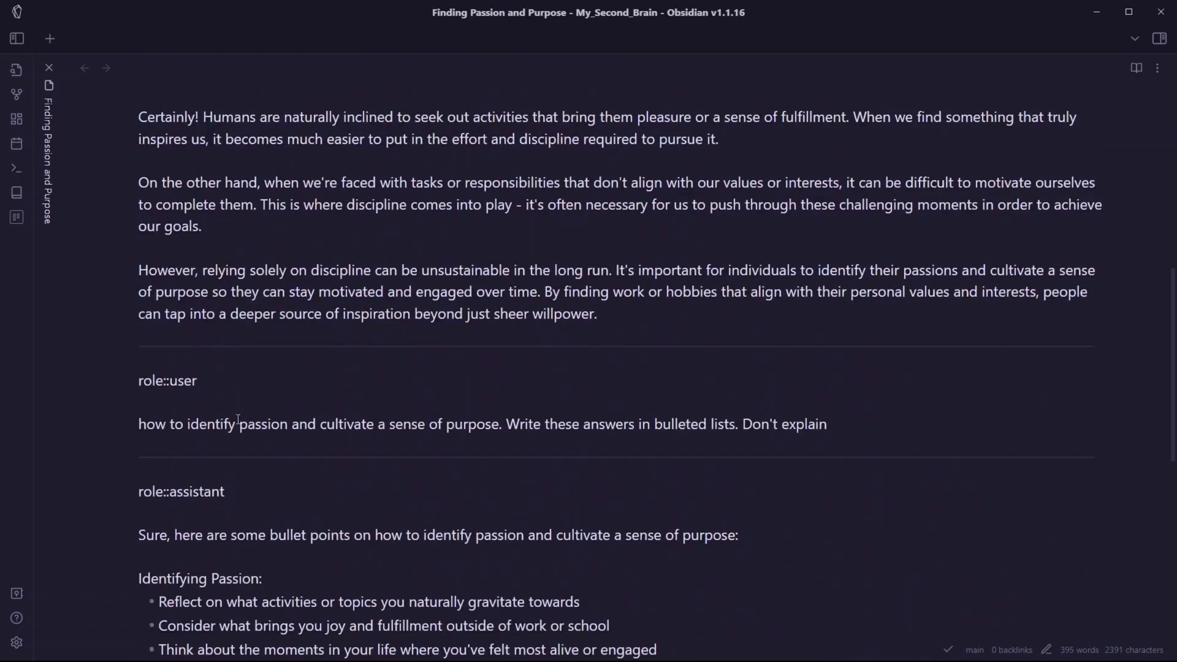
scroll(down, 3)
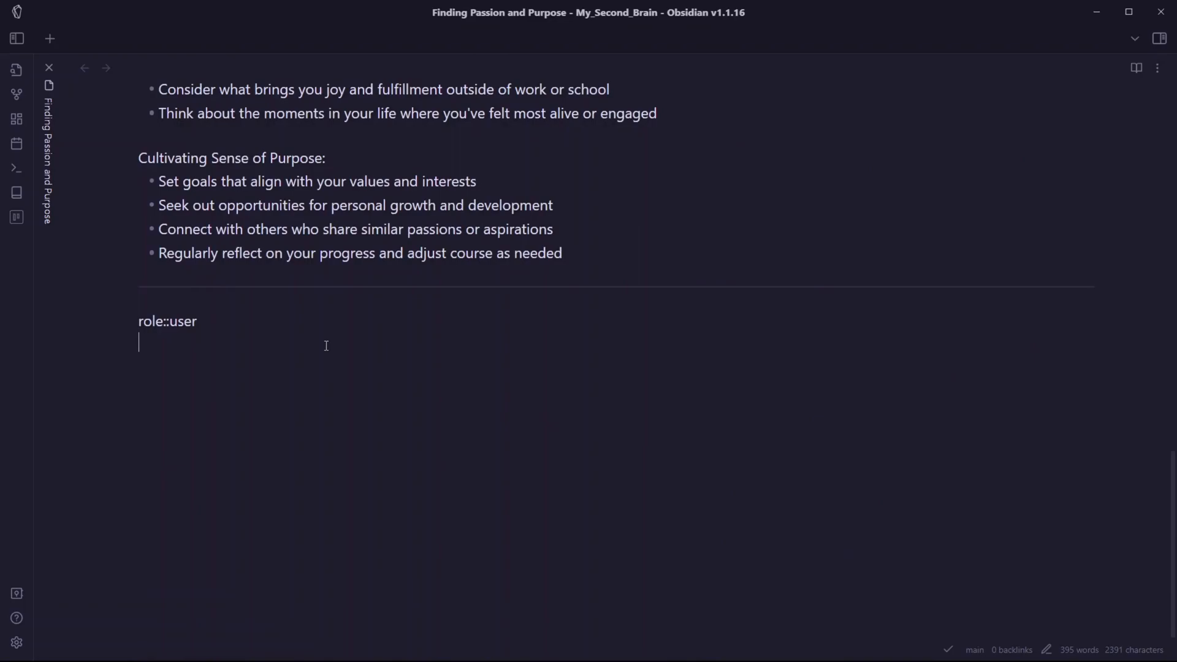
mouse_move(318, 343)
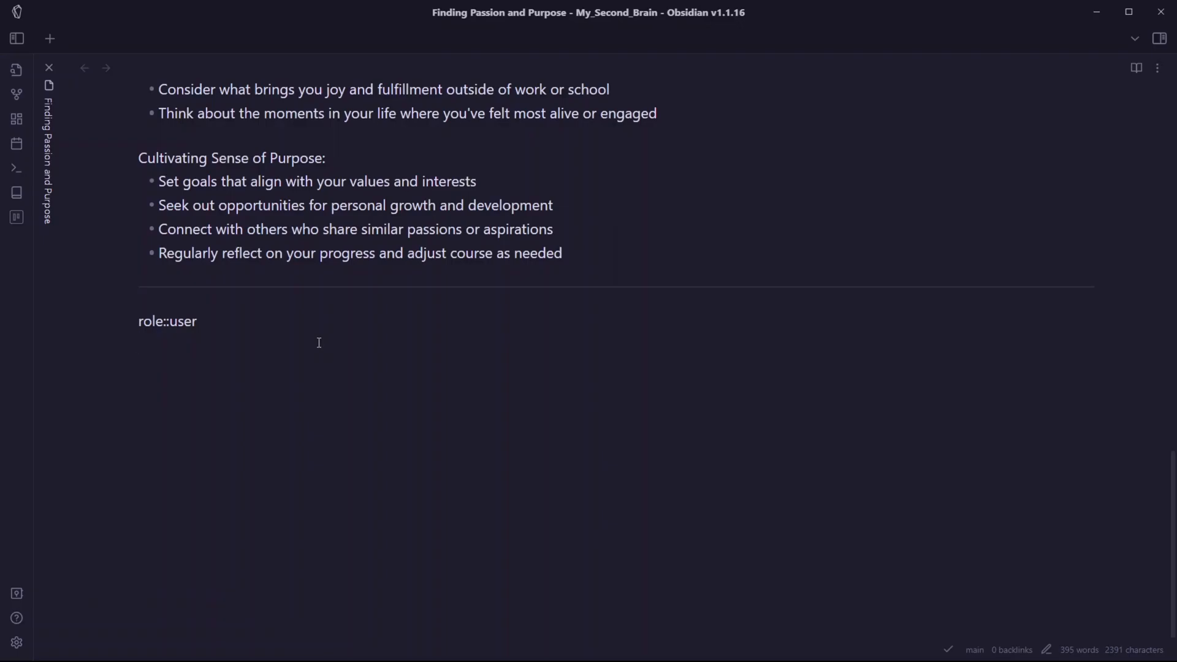
Show the vault file list, review ChatGPT MD's Chat Folder setting, then close Settings
click(16, 38)
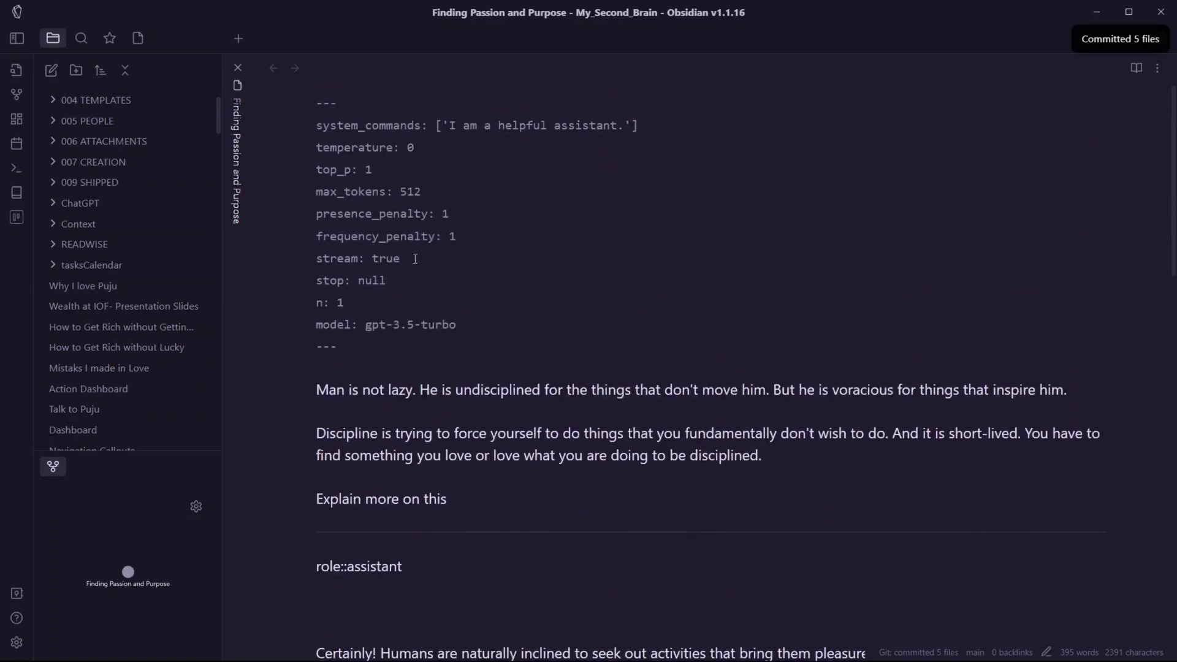
click(80, 203)
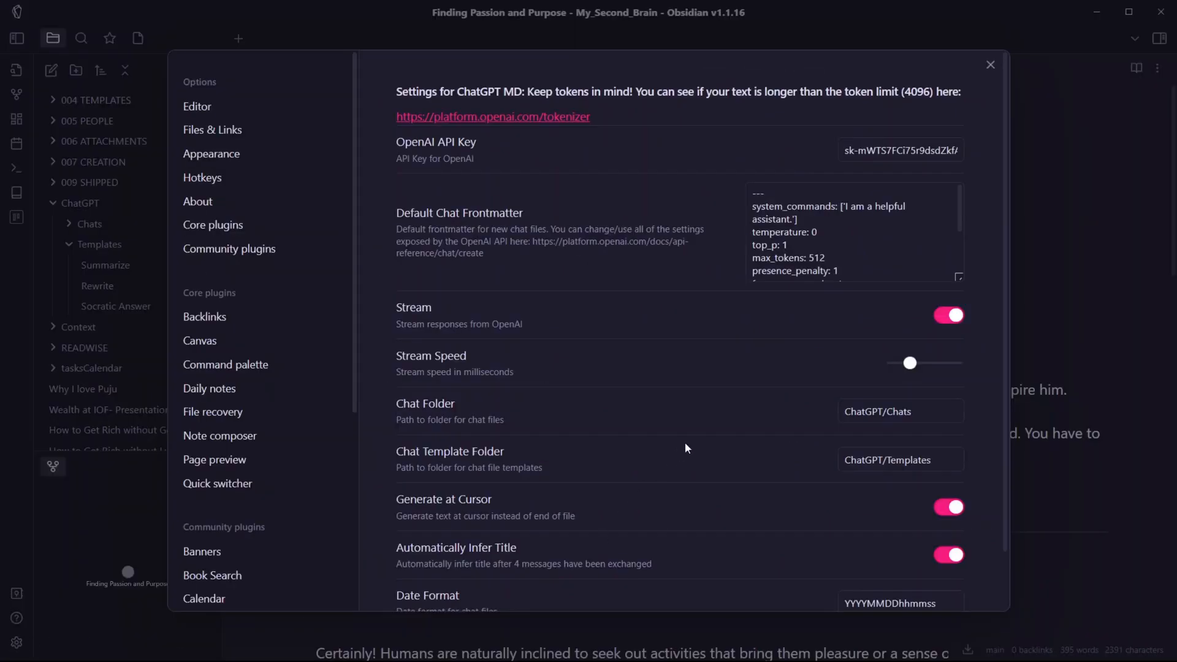
scroll(down, 3)
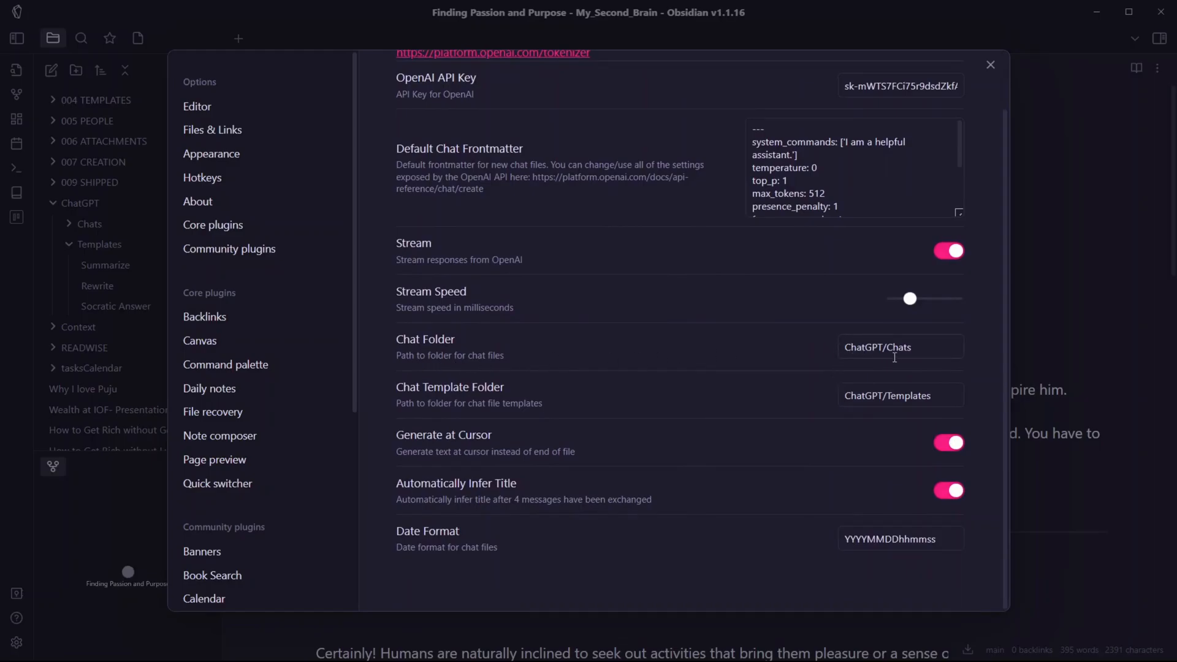
mouse_move(840, 417)
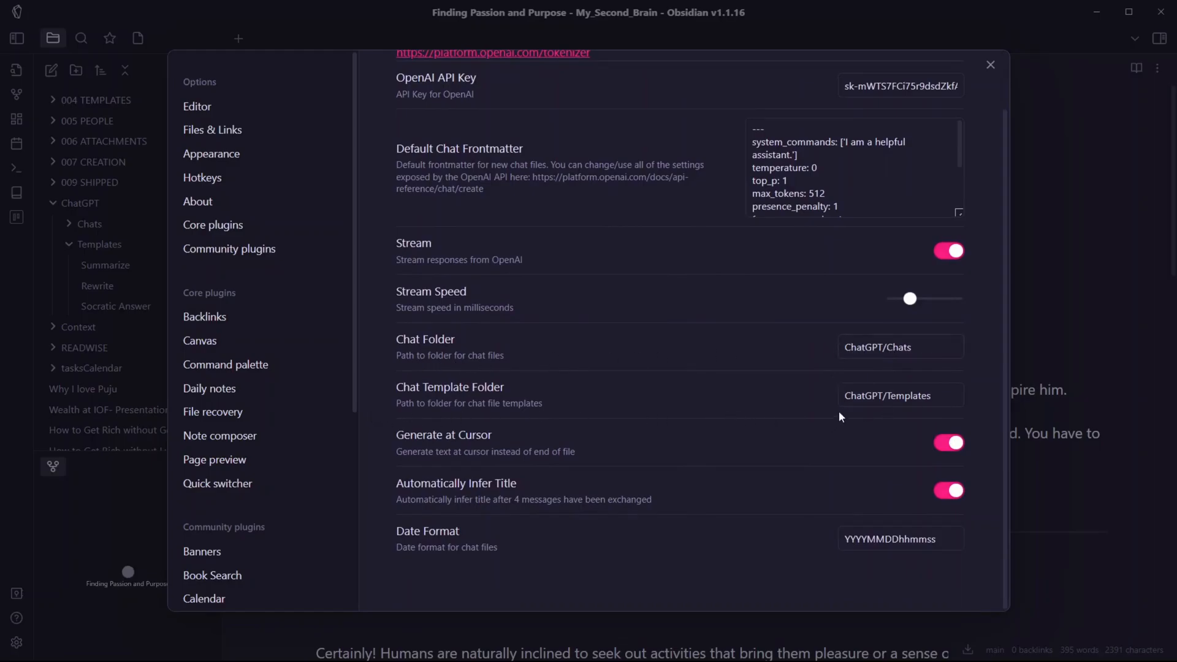
click(991, 65)
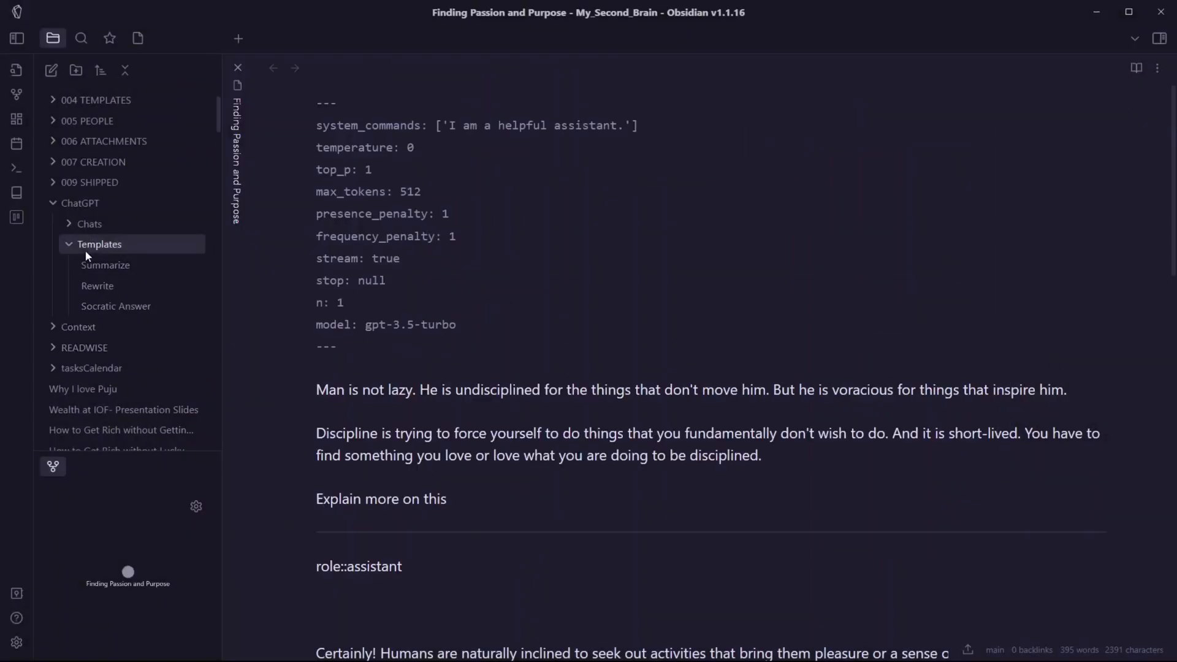
Collapse Templates and expand ChatGPT/Chats to show the Finding Passion and Purpose note
click(99, 244)
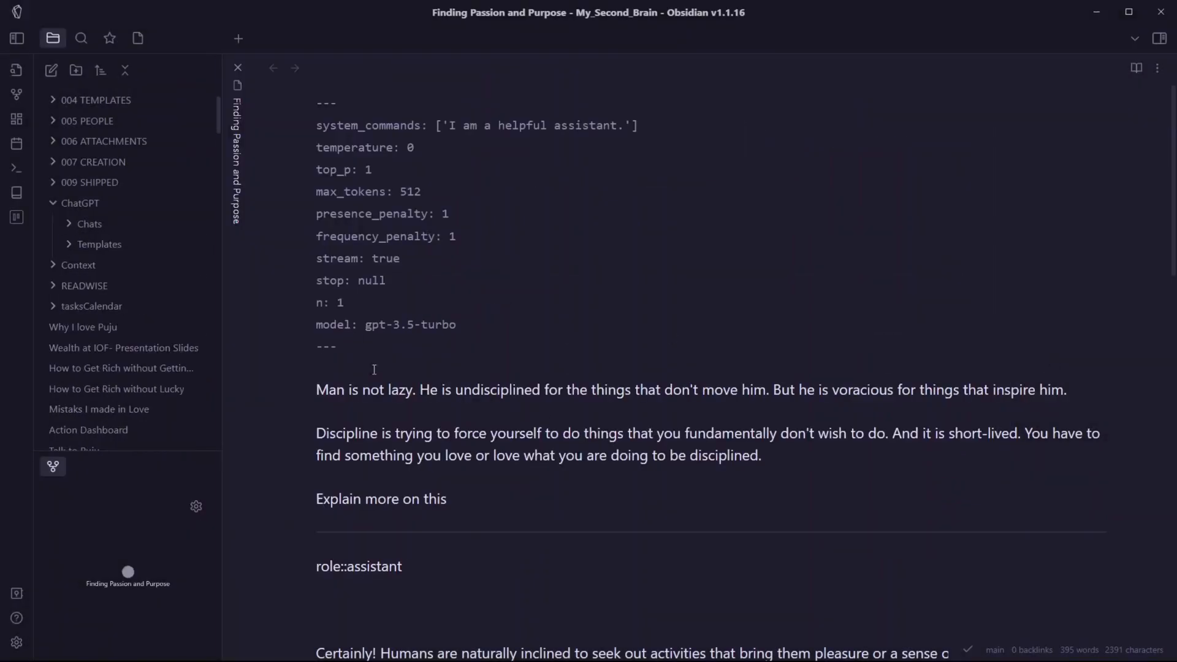
mouse_move(98, 401)
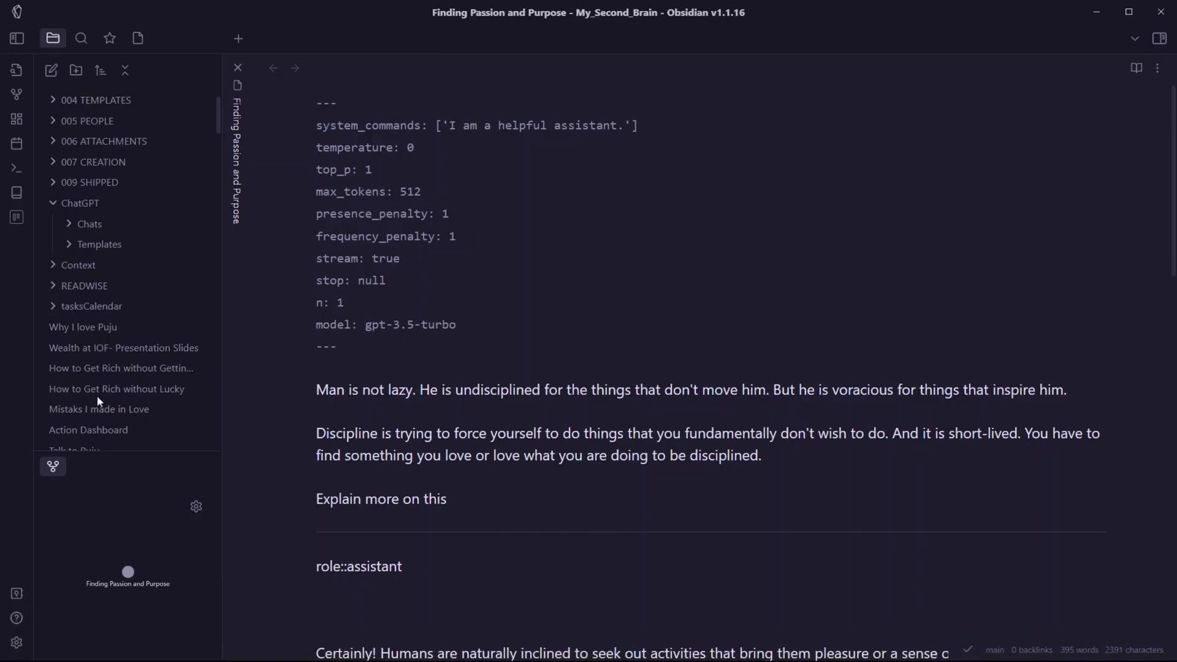
click(139, 321)
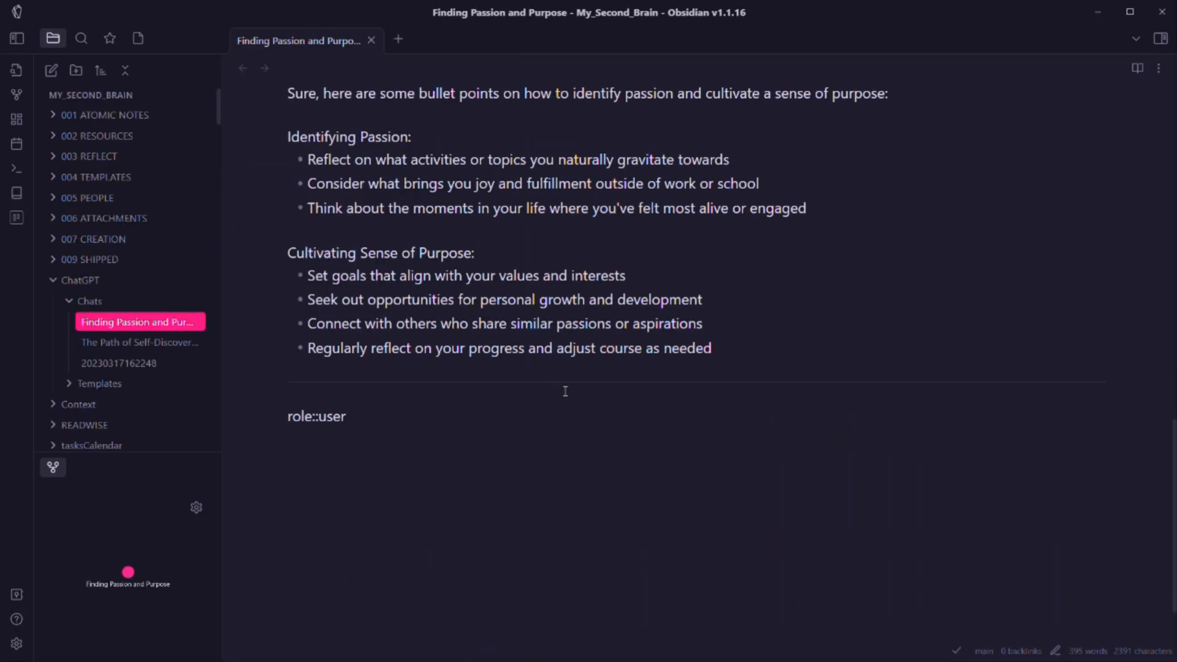